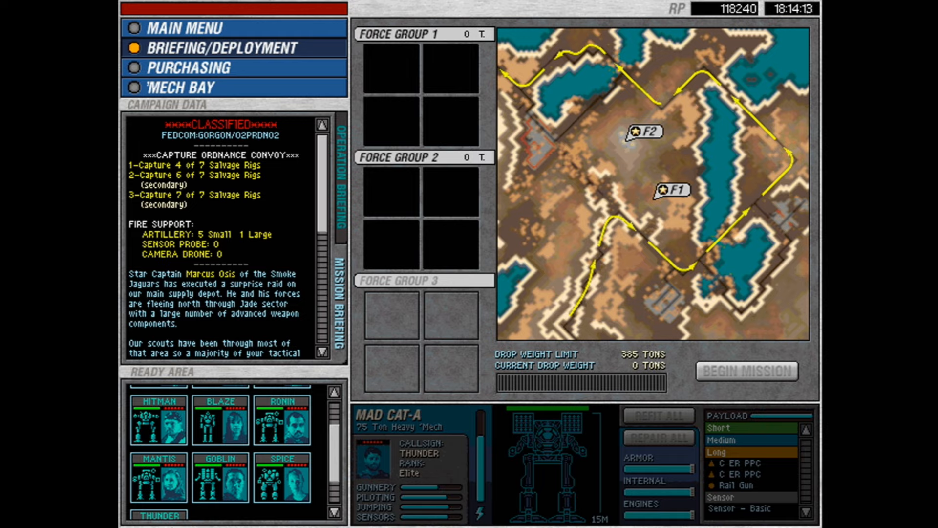
mouse_move(412, 434)
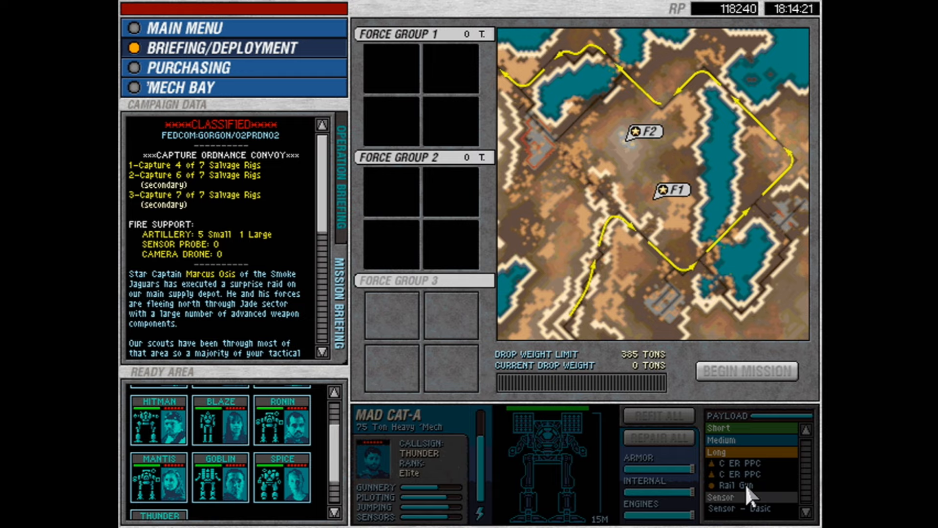
mouse_move(571, 499)
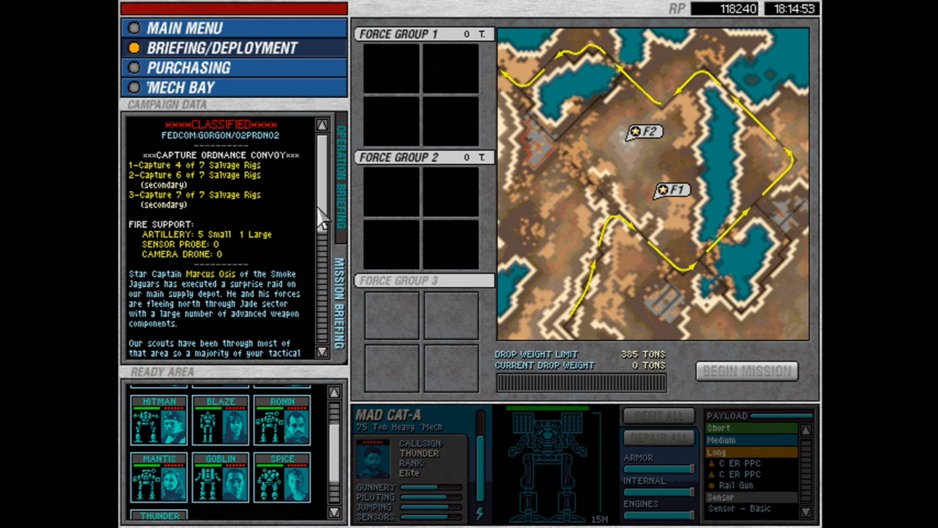
Scroll down the deployment screen to bring the Ready Area mechs into view.
scroll(down, 3)
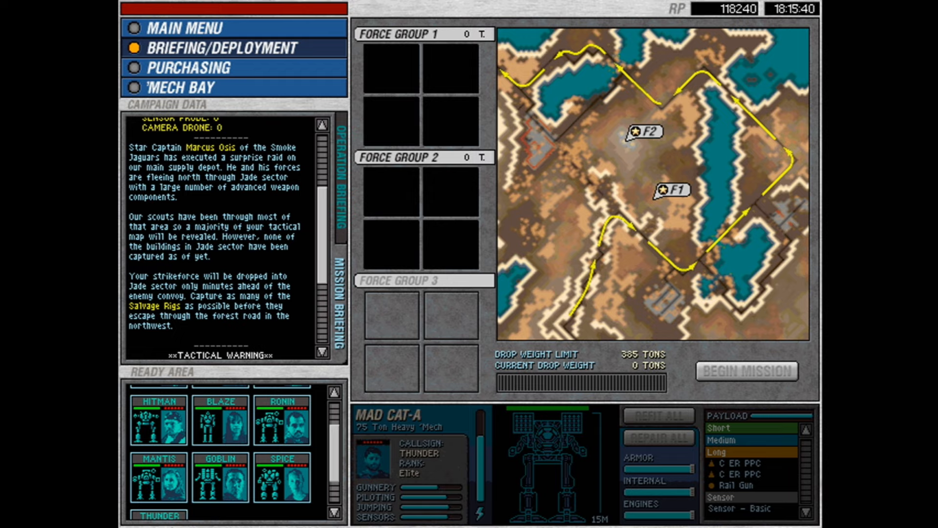
mouse_move(555, 346)
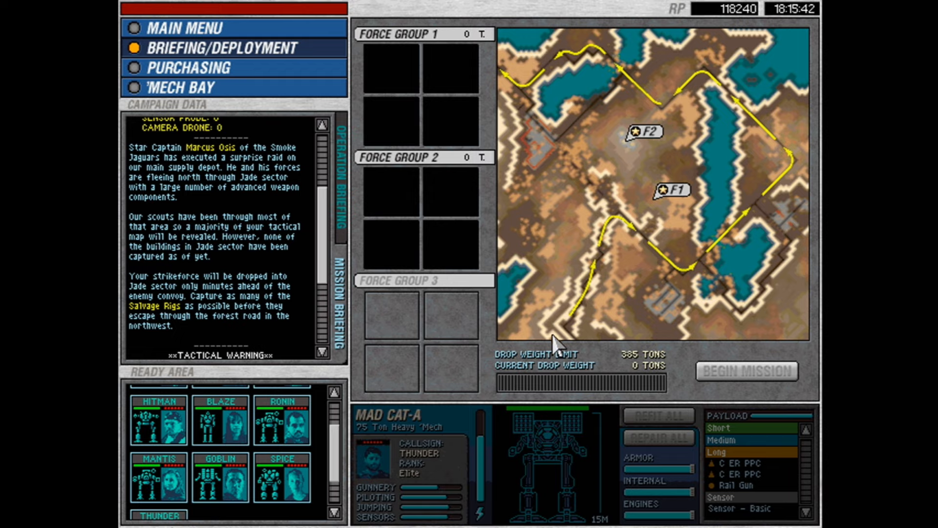
mouse_move(710, 277)
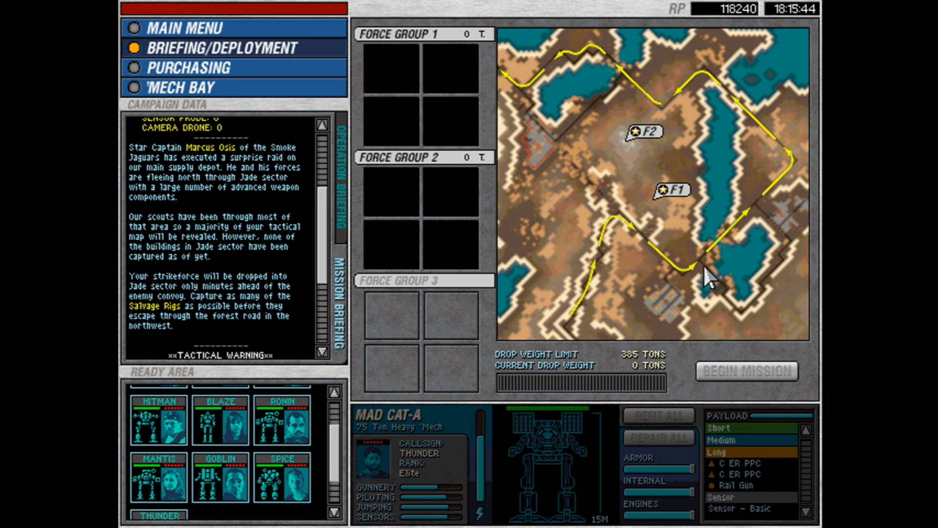
mouse_move(700, 77)
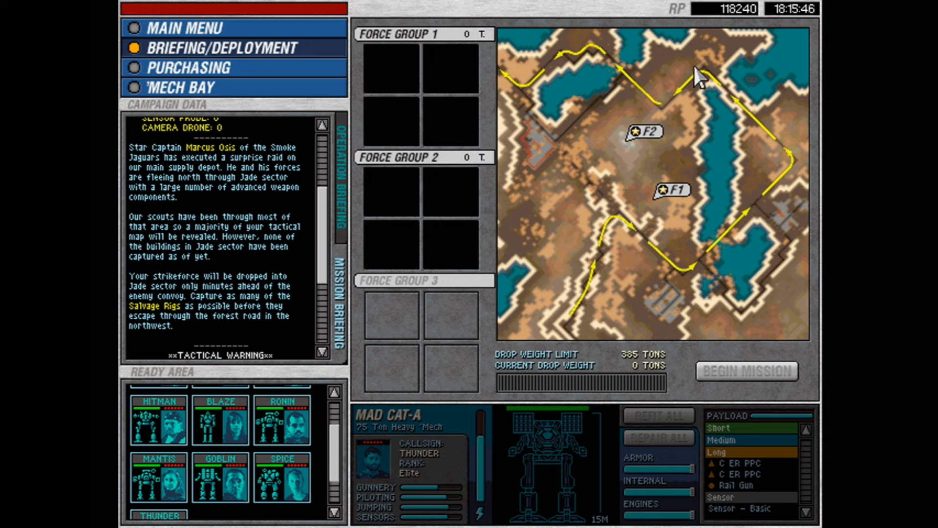
mouse_move(519, 97)
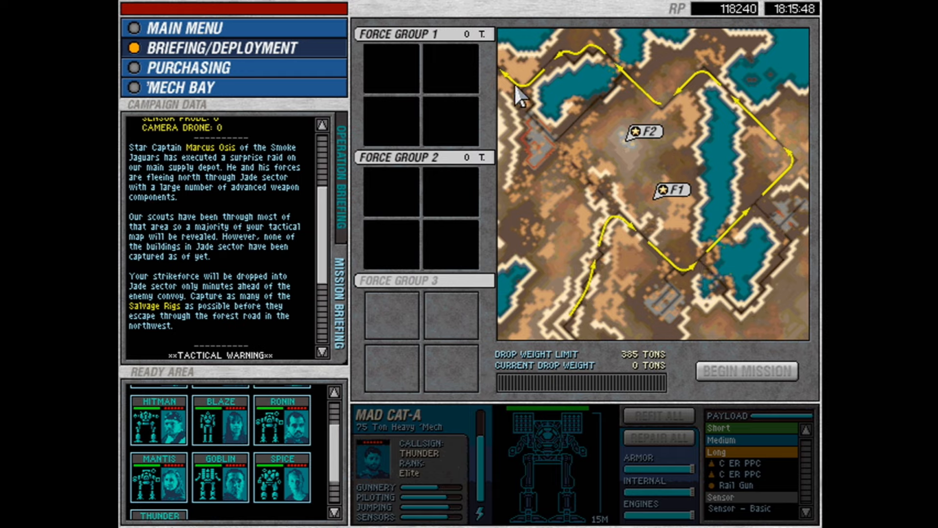
mouse_move(593, 282)
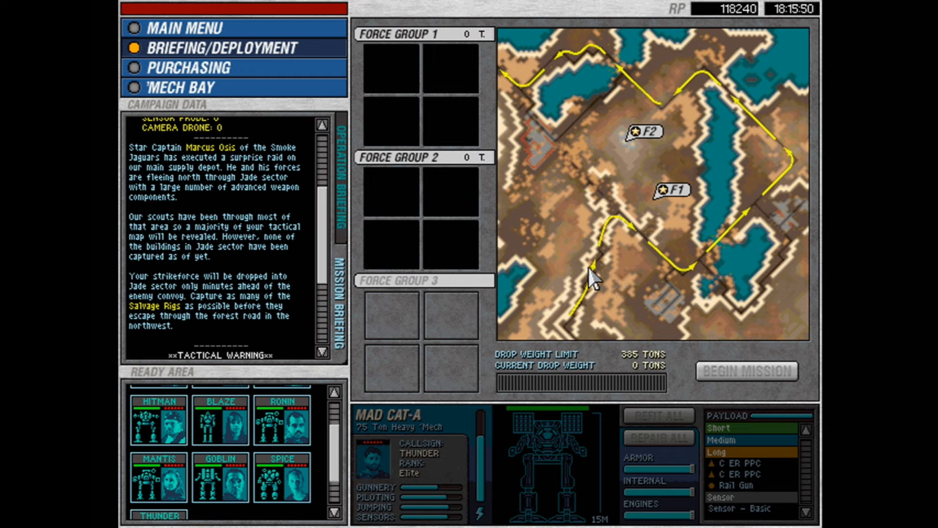
mouse_move(724, 251)
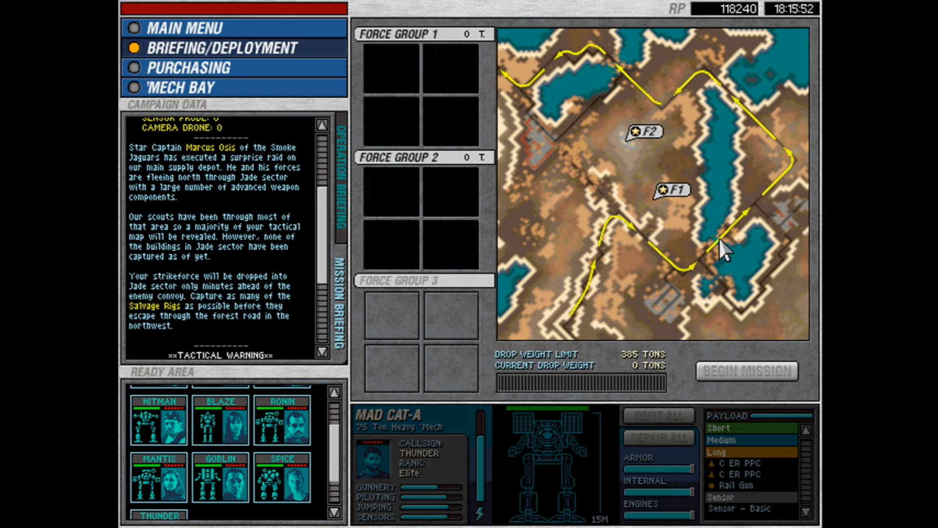
mouse_move(724, 260)
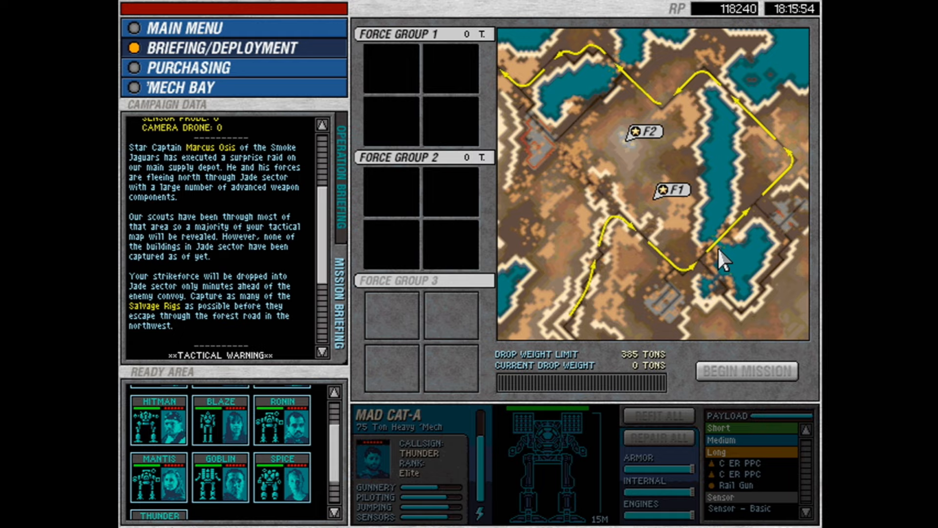
mouse_move(726, 301)
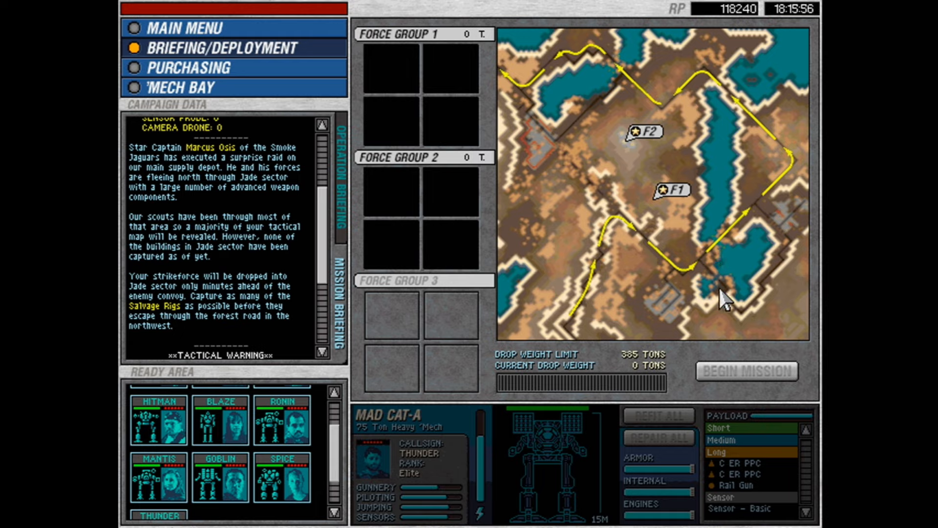
mouse_move(779, 170)
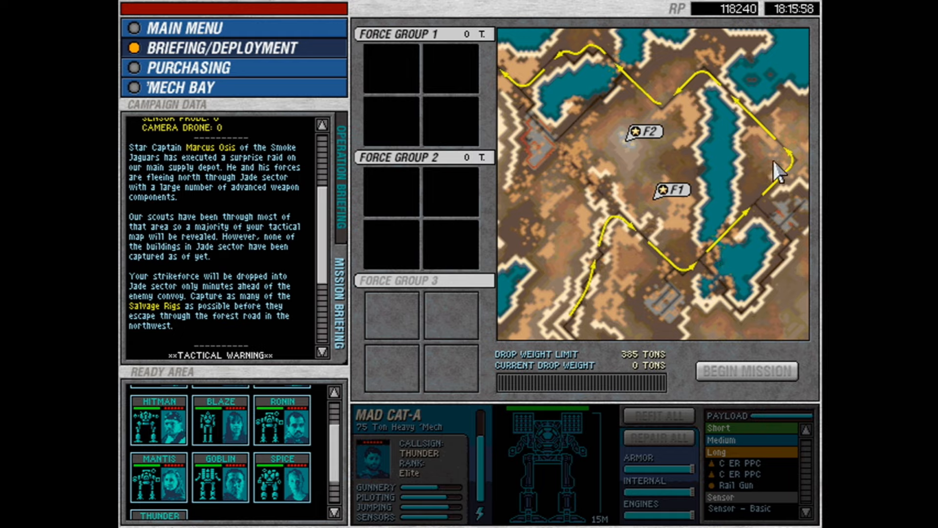
mouse_move(565, 157)
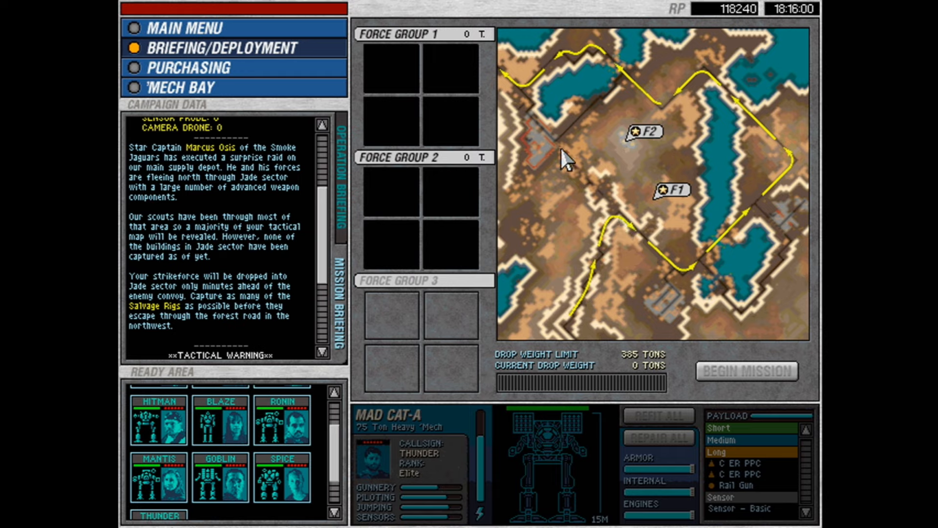
mouse_move(580, 183)
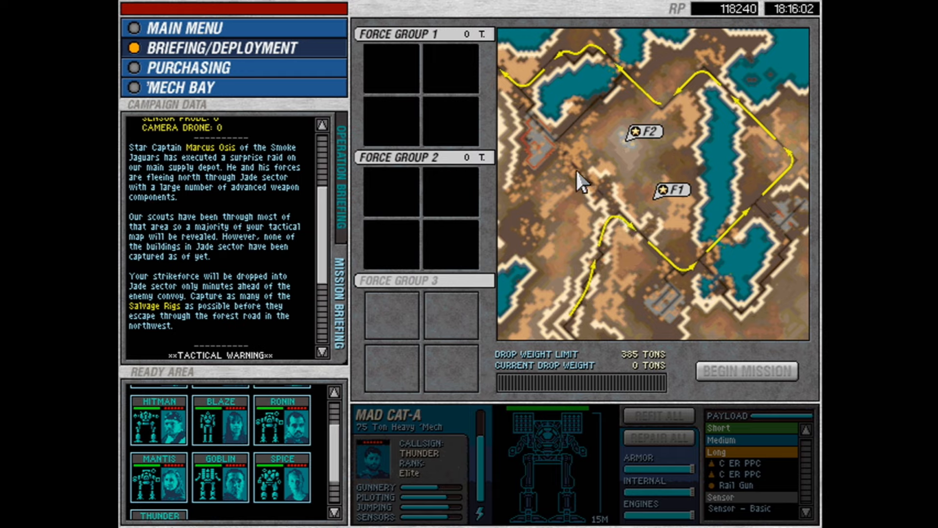
mouse_move(534, 128)
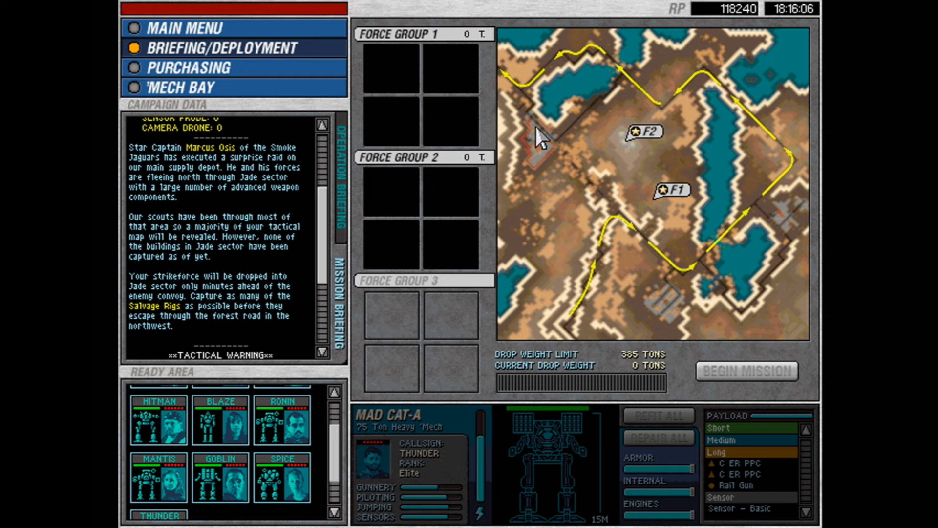
mouse_move(552, 173)
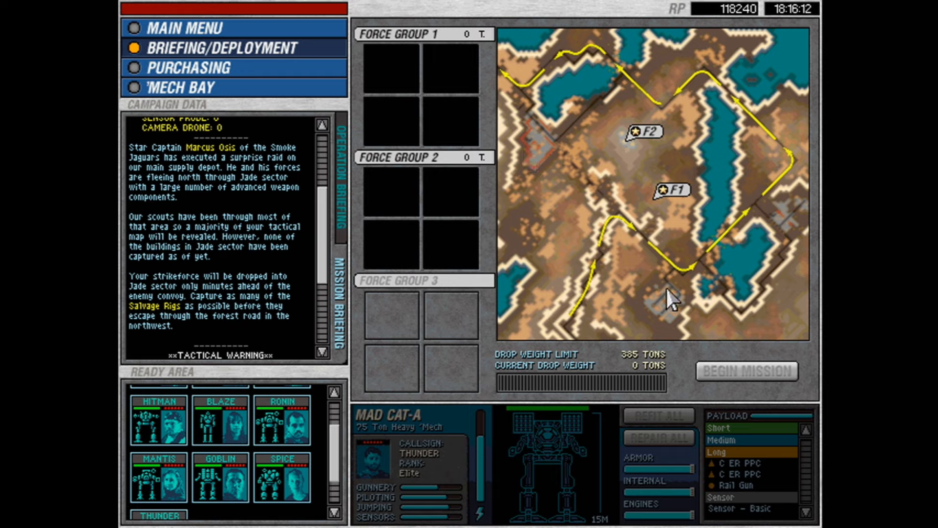
mouse_move(796, 210)
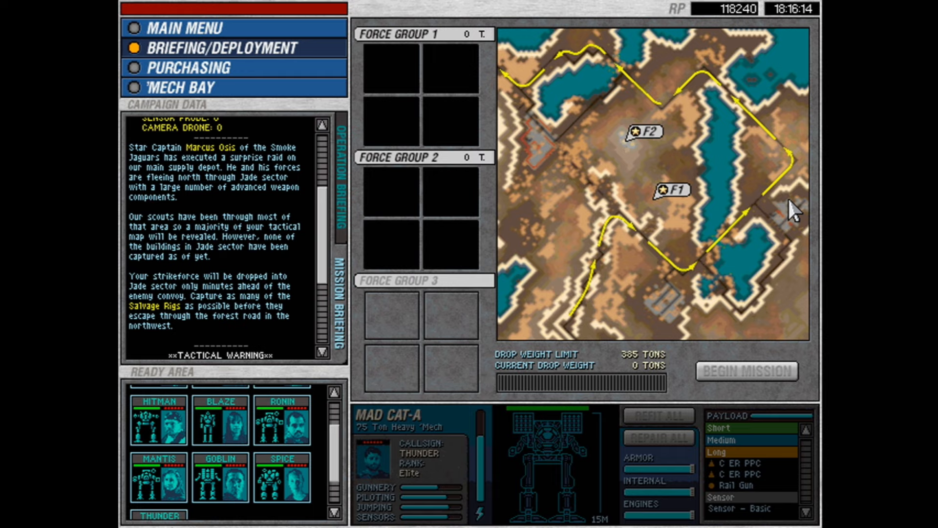
mouse_move(790, 237)
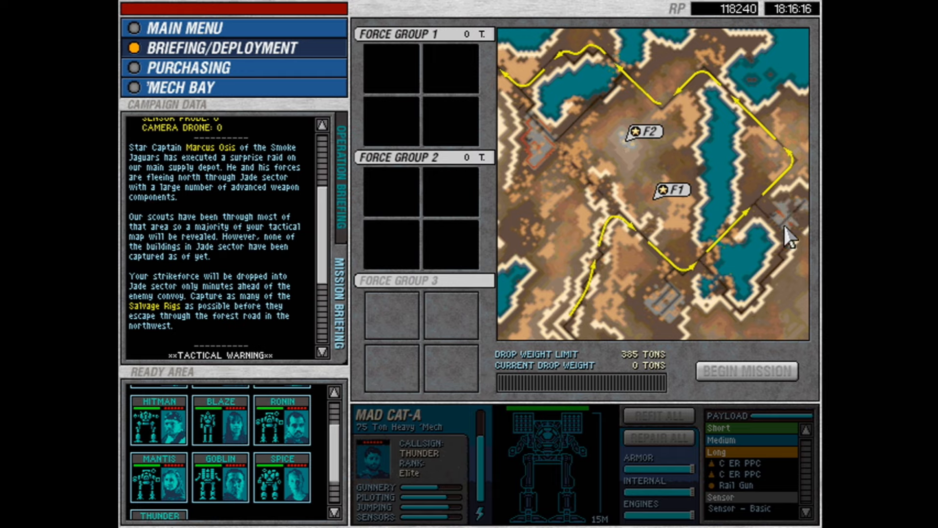
mouse_move(717, 256)
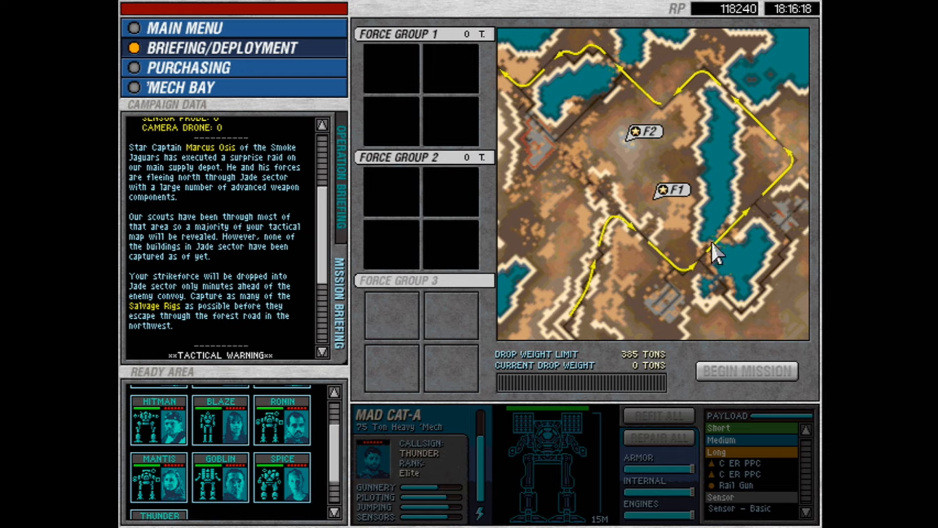
mouse_move(717, 269)
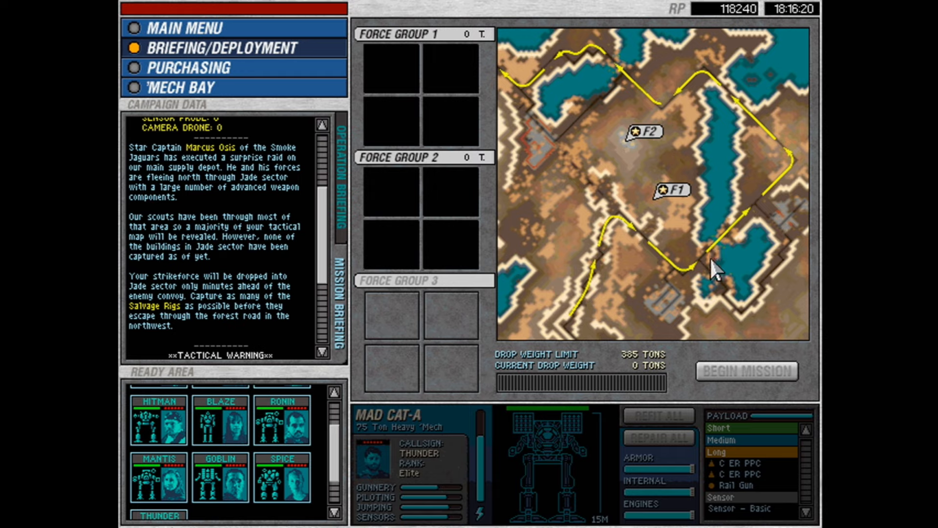
mouse_move(720, 253)
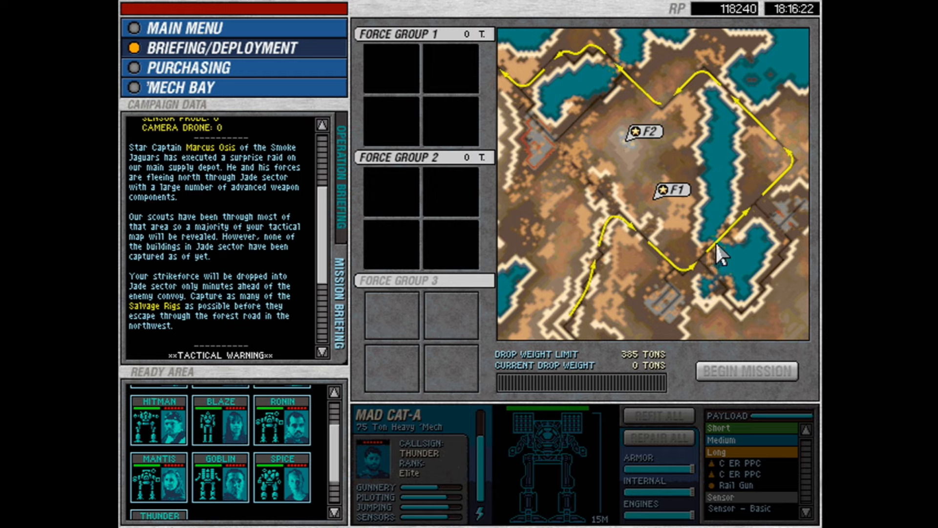
mouse_move(624, 77)
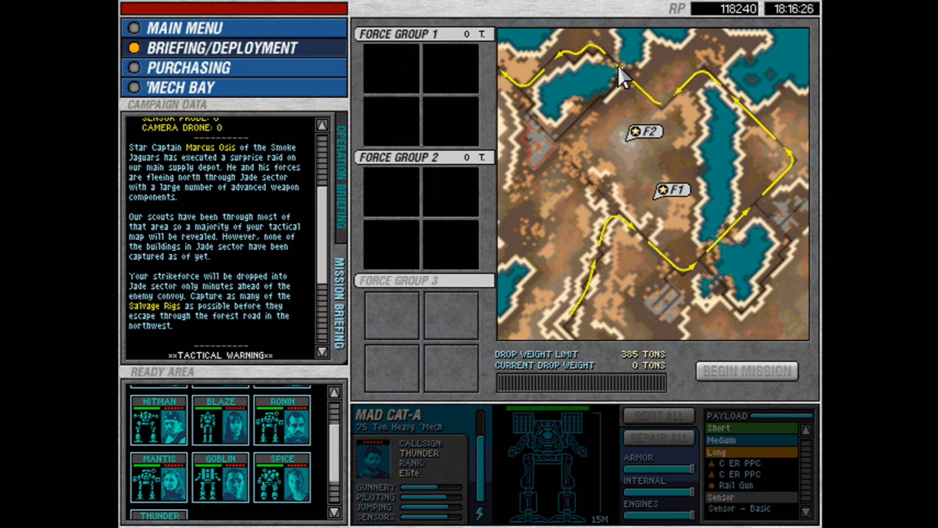
mouse_move(580, 224)
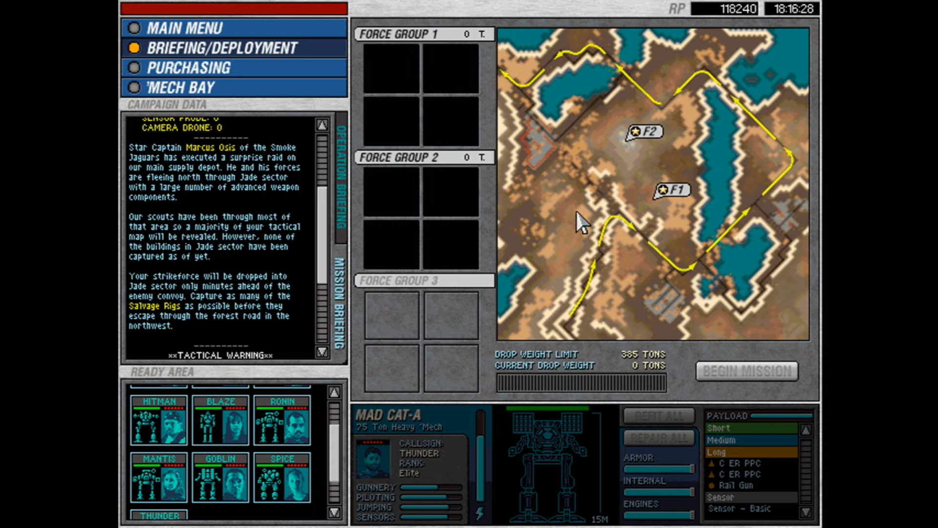
mouse_move(571, 233)
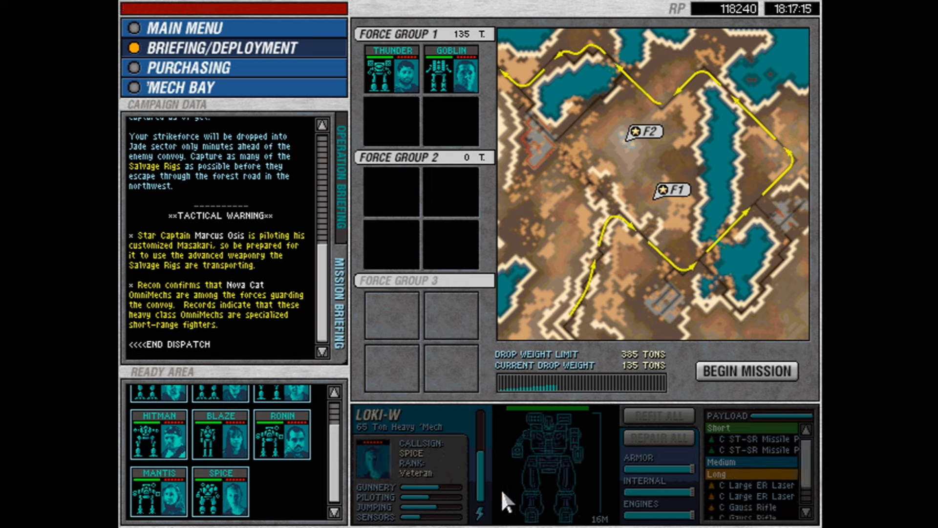
Add Spice's and Countess's mechs to Force Group 2.
click(450, 69)
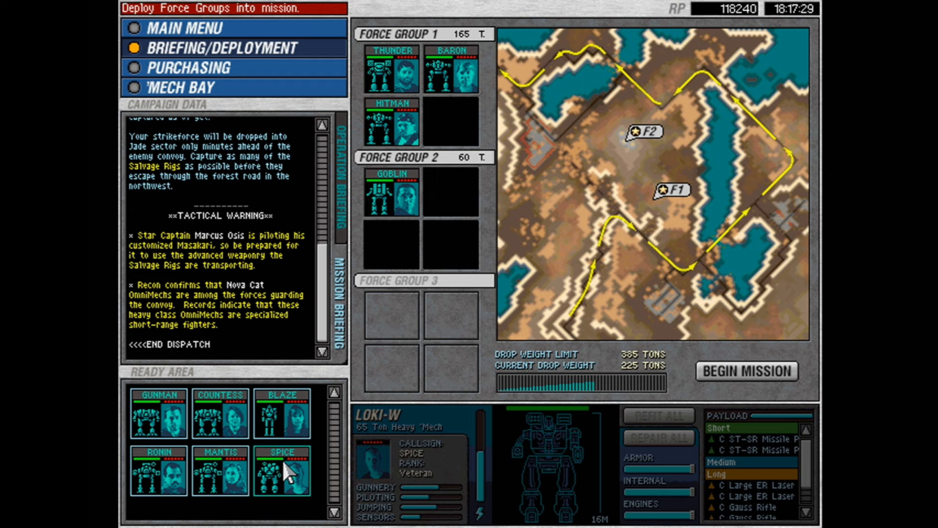
drag(281, 471, 452, 191)
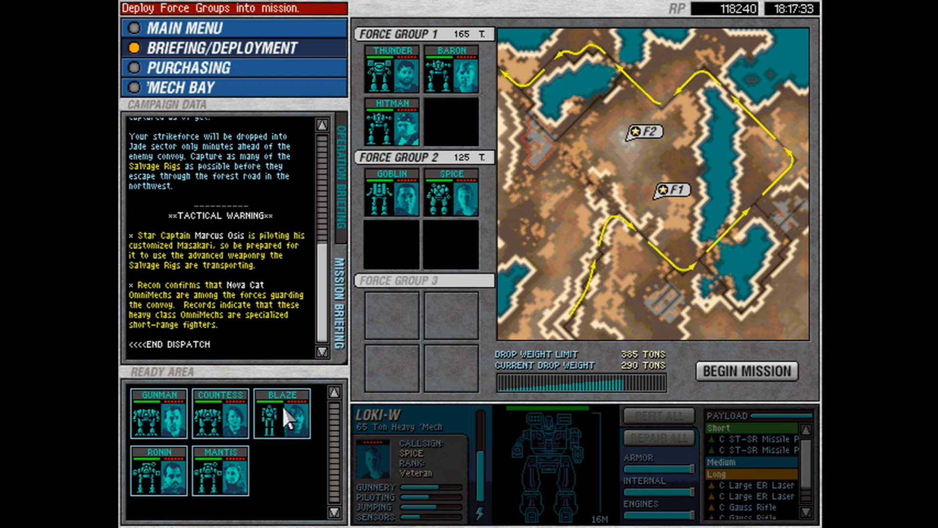
click(281, 413)
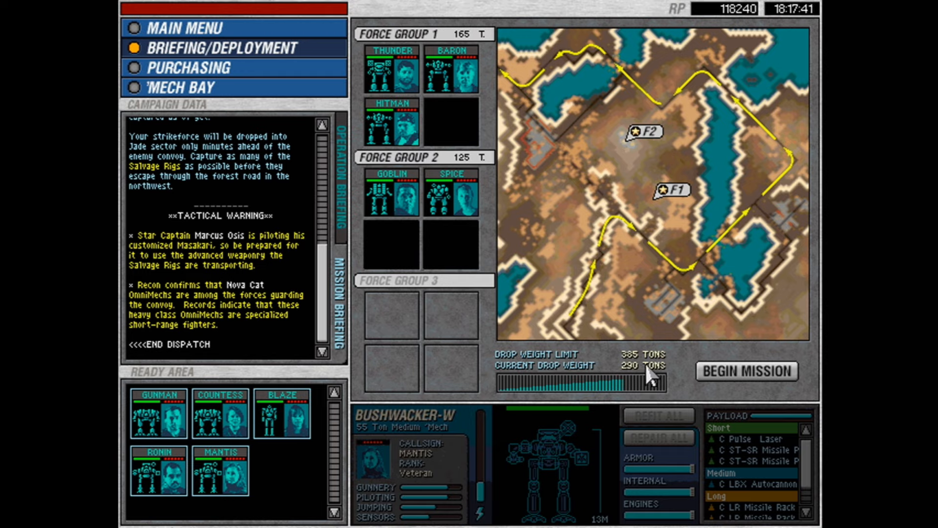
mouse_move(649, 374)
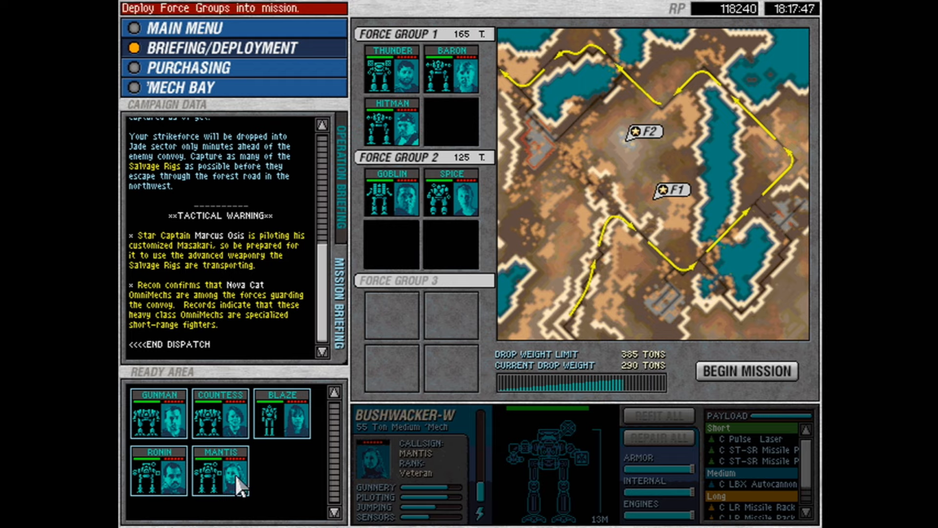
Move Mantis into Force Group 2, check Goblin's mech details, then open the Mech Bay.
click(219, 412)
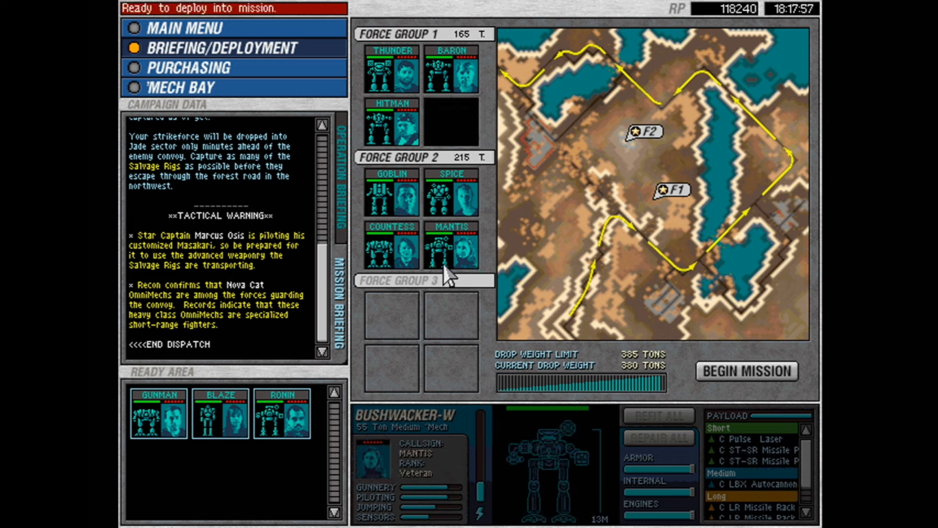
click(392, 247)
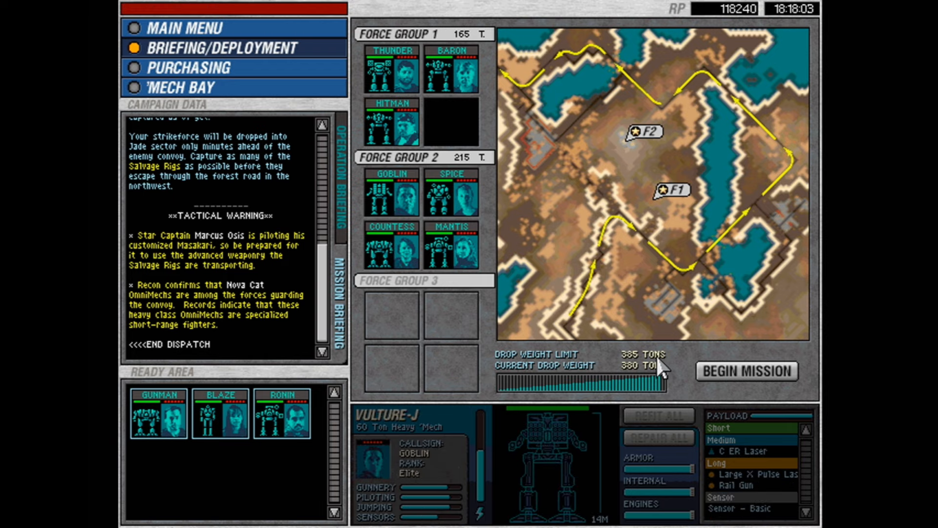
click(186, 87)
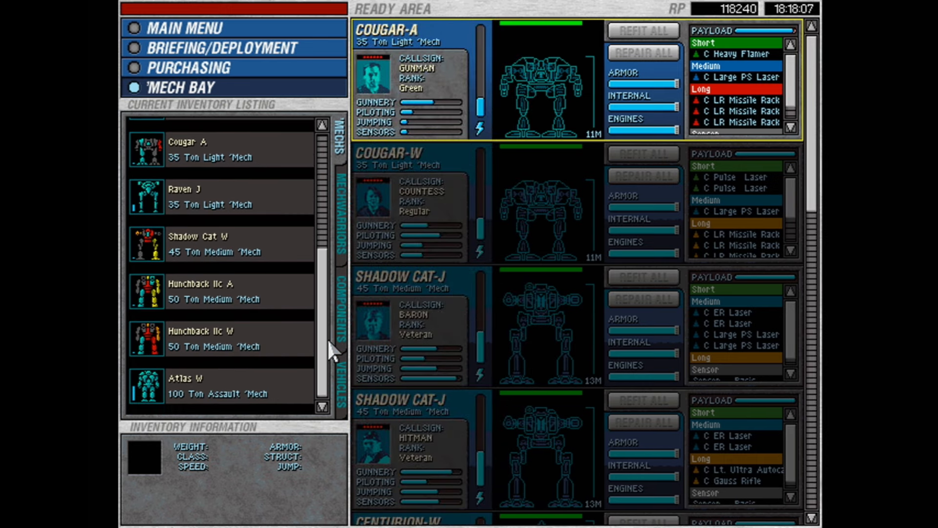
Open Purchasing and show the Vehicles listing of the battalion inventory.
click(186, 386)
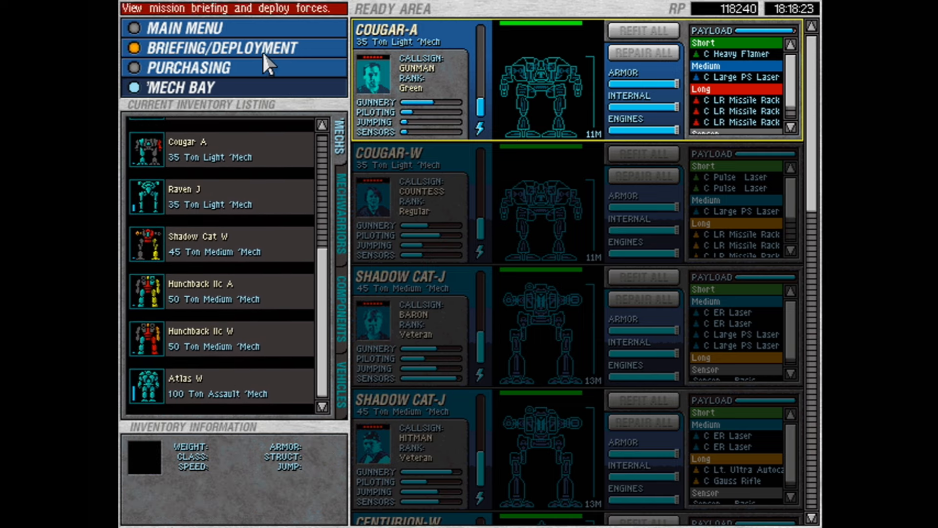
click(190, 67)
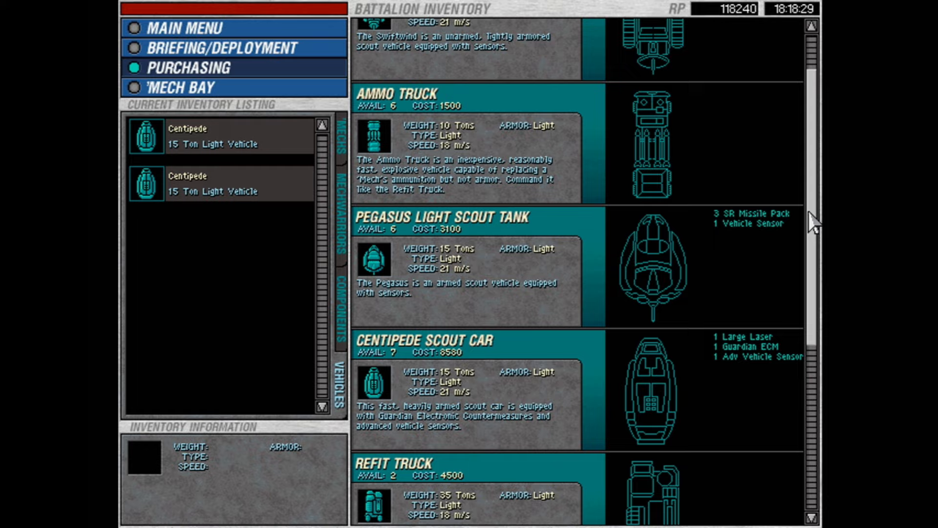
Scroll through the Vehicles and Components catalogs in Battalion Inventory.
scroll(down, 3)
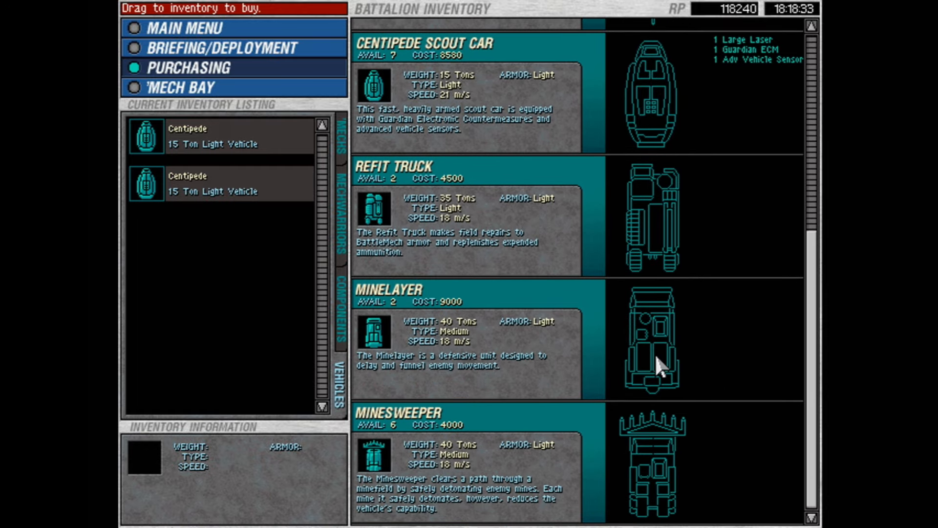
mouse_move(832, 394)
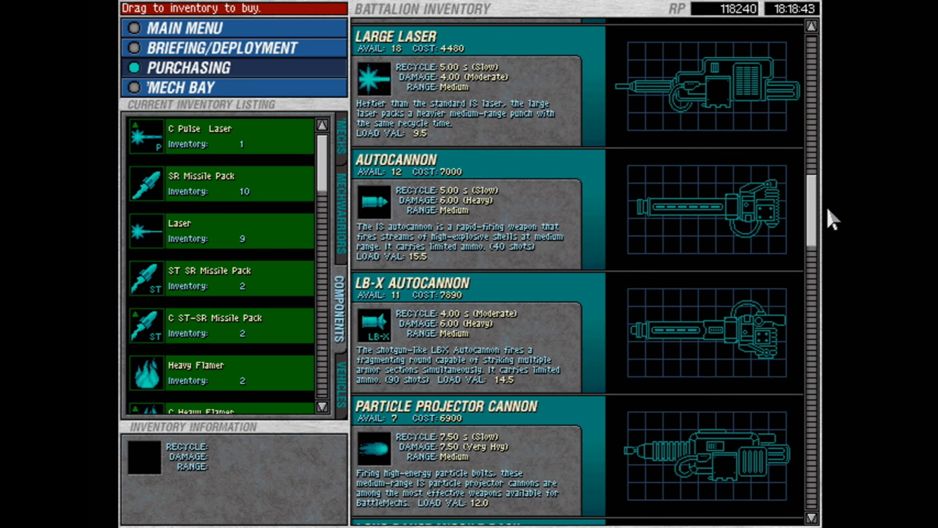
scroll(down, 3)
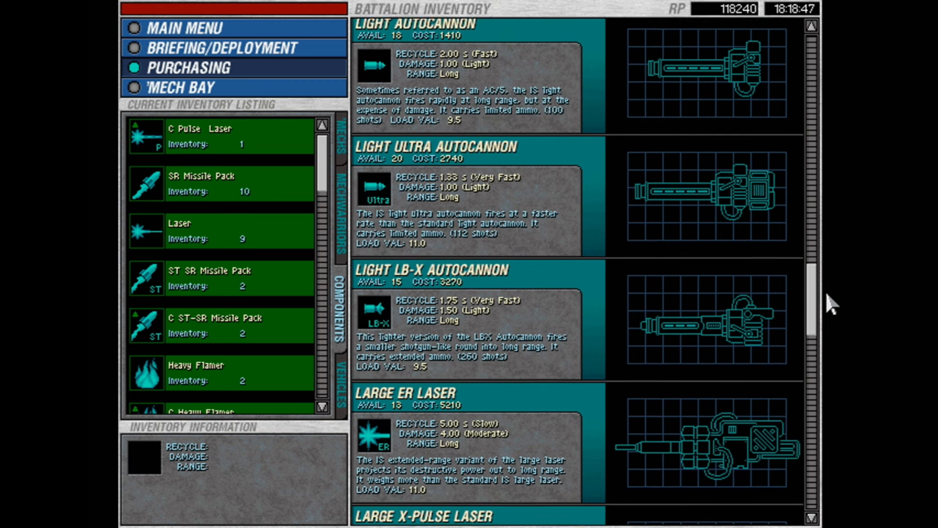
scroll(down, 3)
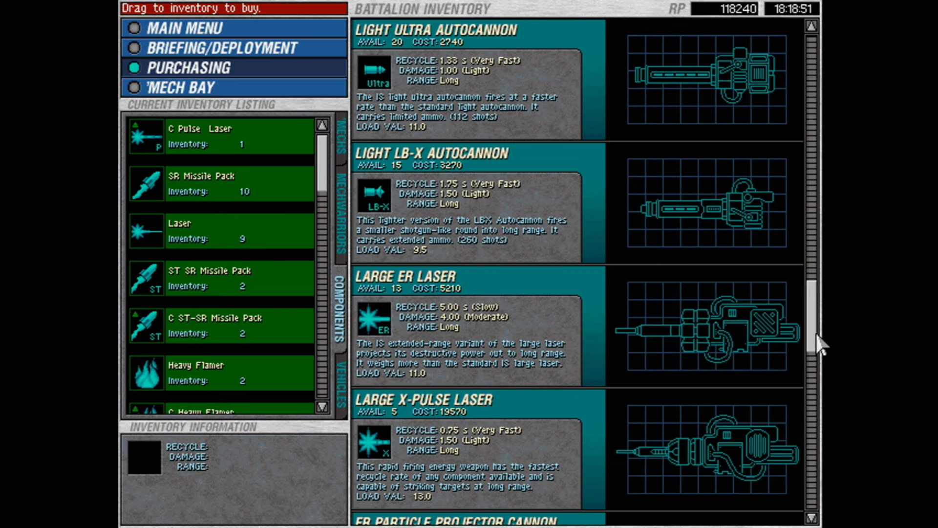
scroll(down, 3)
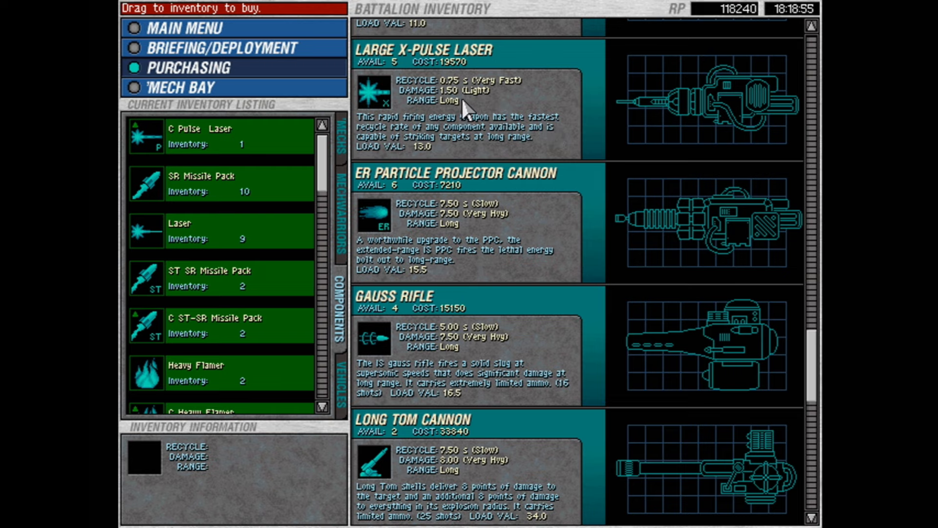
mouse_move(584, 145)
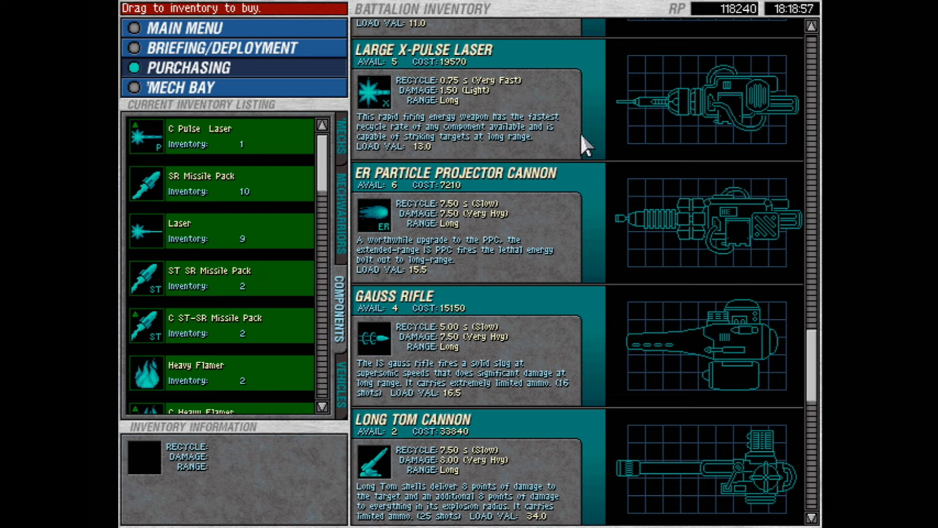
scroll(down, 3)
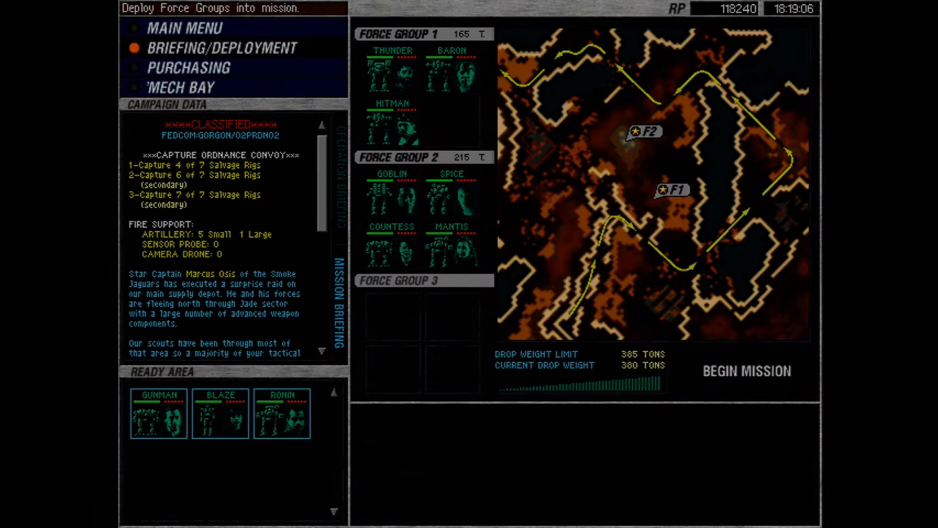
Begin the mission with both force groups deployed on the map.
click(746, 371)
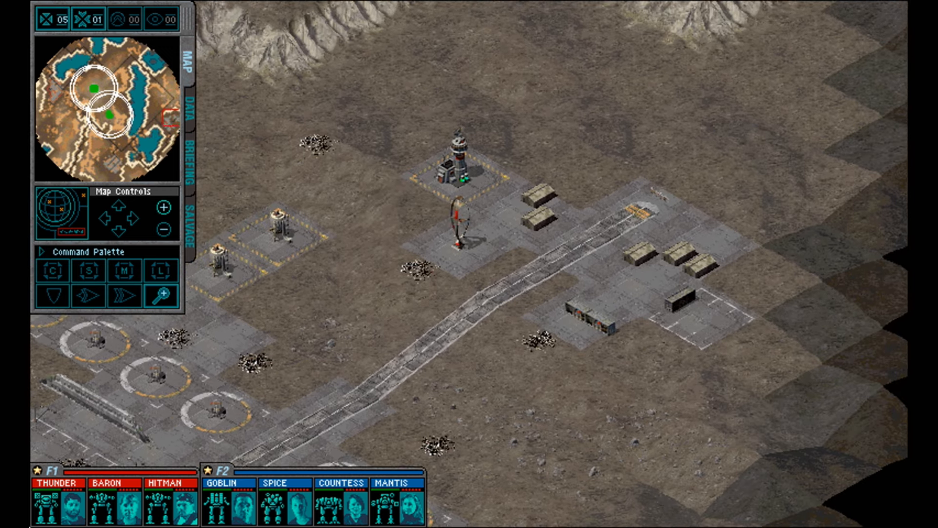
Select the mechs at the landing zone to start scouting the map.
click(54, 96)
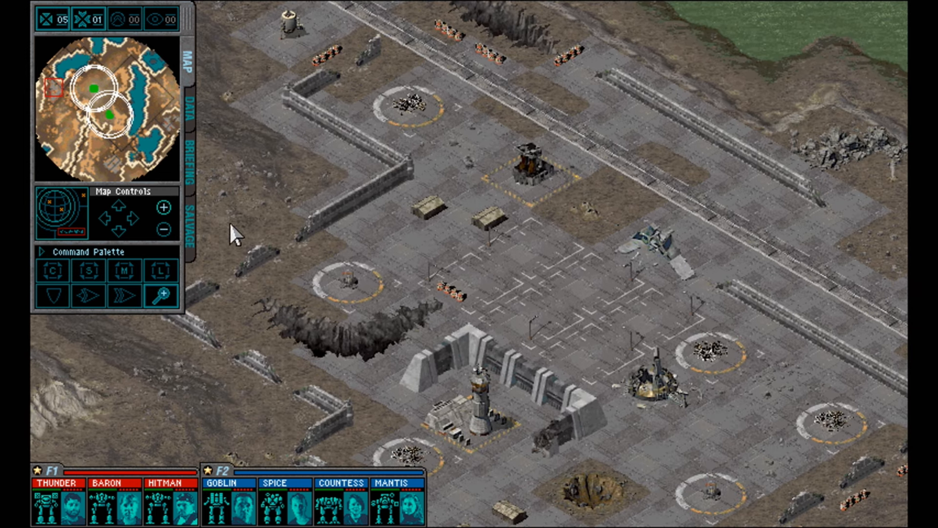
mouse_move(107, 144)
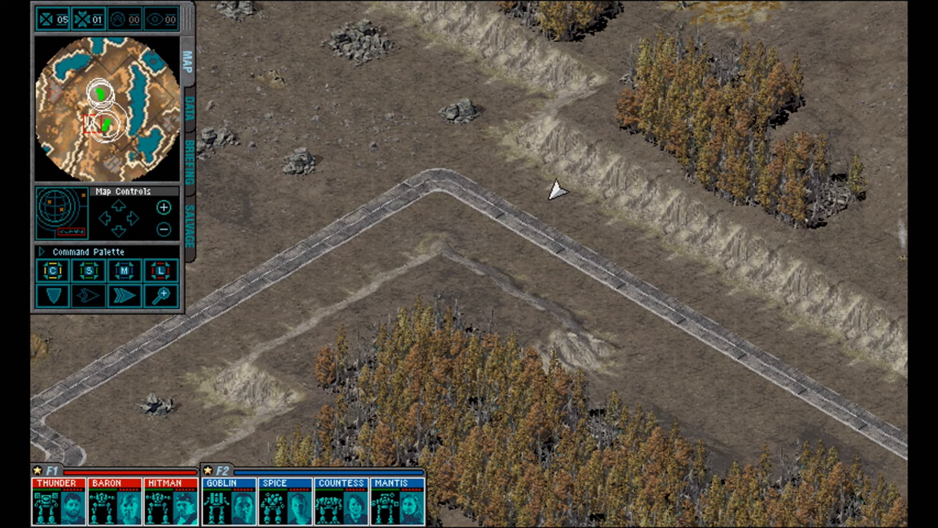
mouse_move(431, 203)
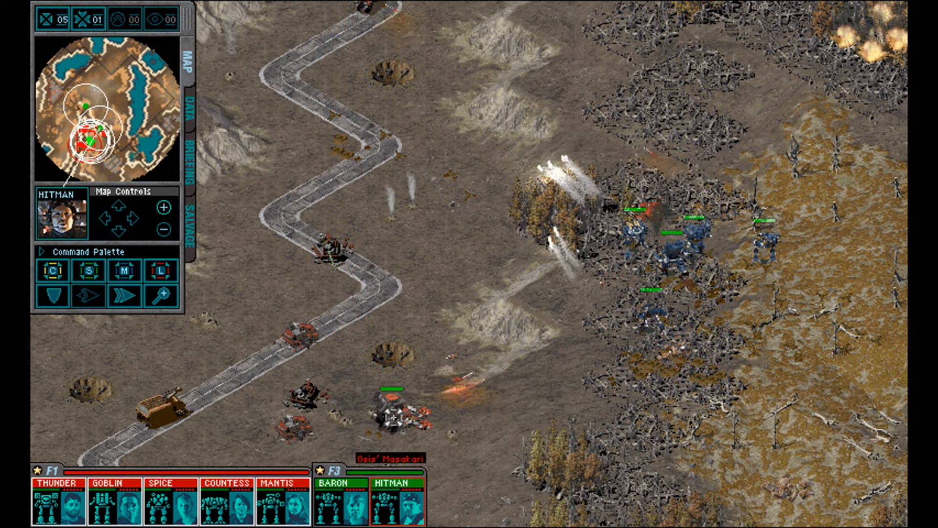
Order an attack on Osis' Masakari beside the winding road.
click(225, 499)
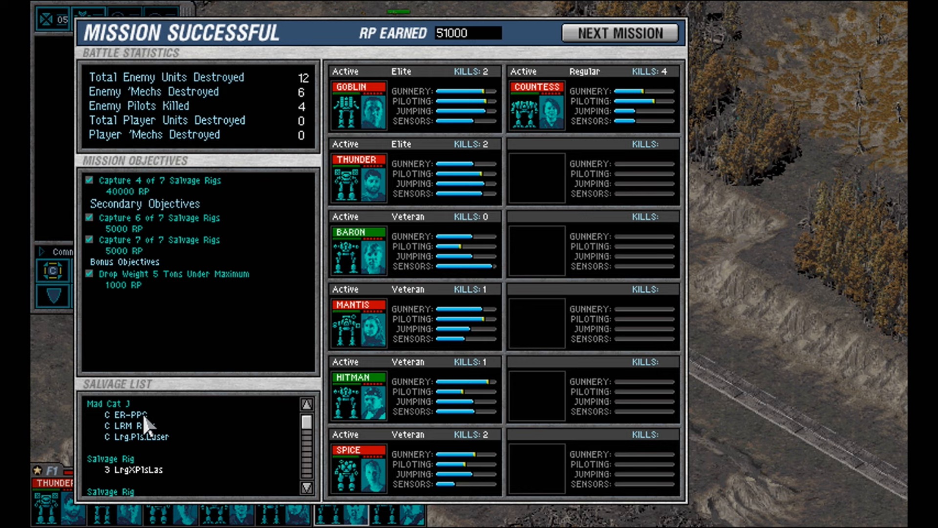
mouse_move(316, 518)
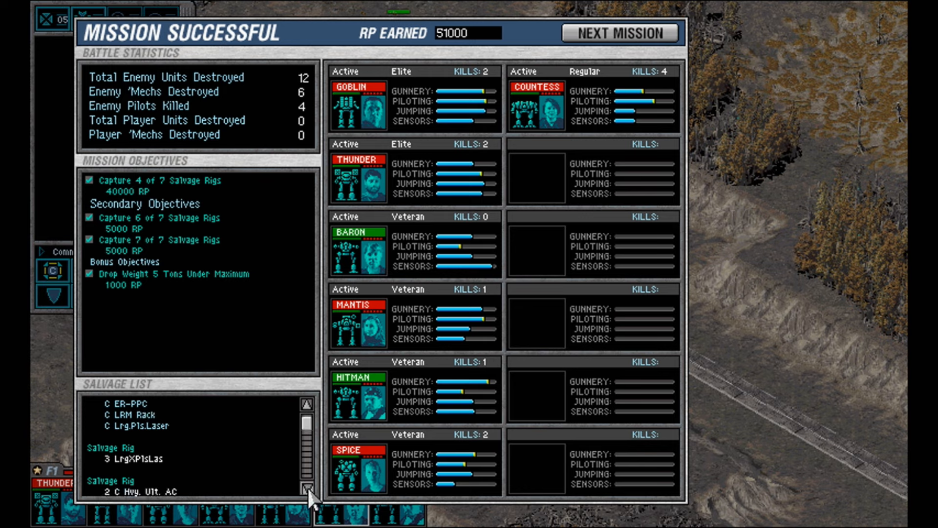
Page down the salvage list through the salvage rigs, Nova Cat W and Osis' Masakari parts.
click(307, 489)
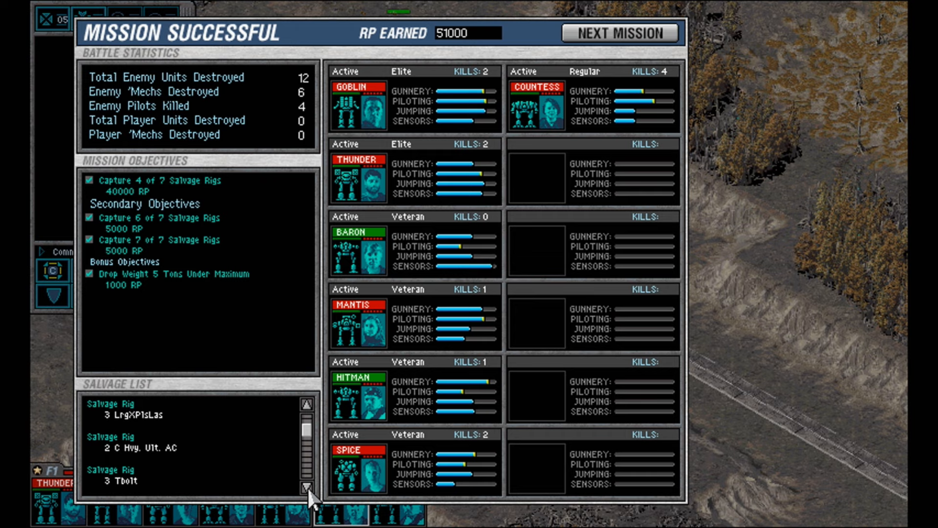
click(306, 489)
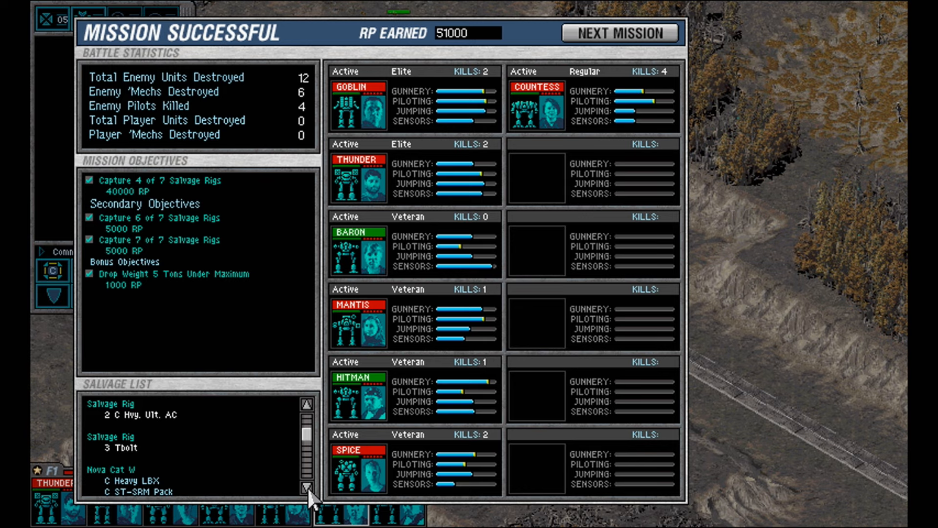
click(307, 487)
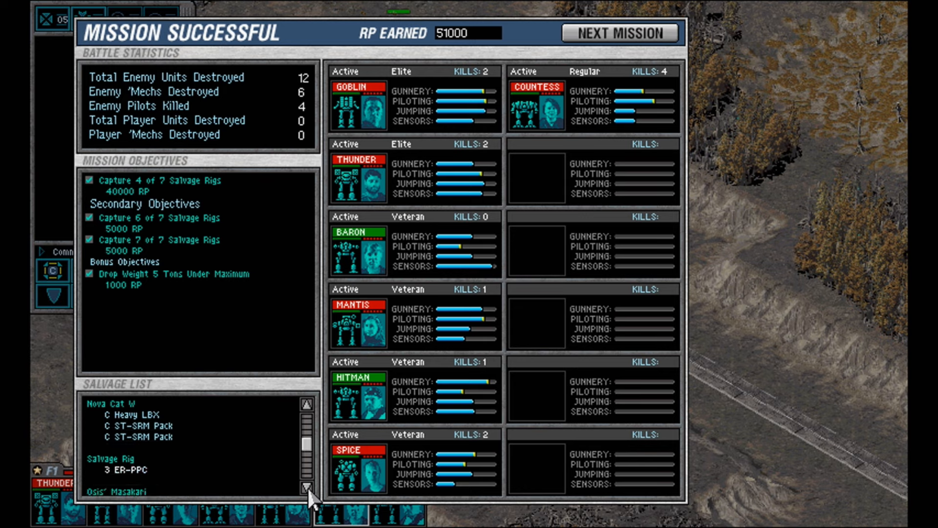
mouse_move(134, 418)
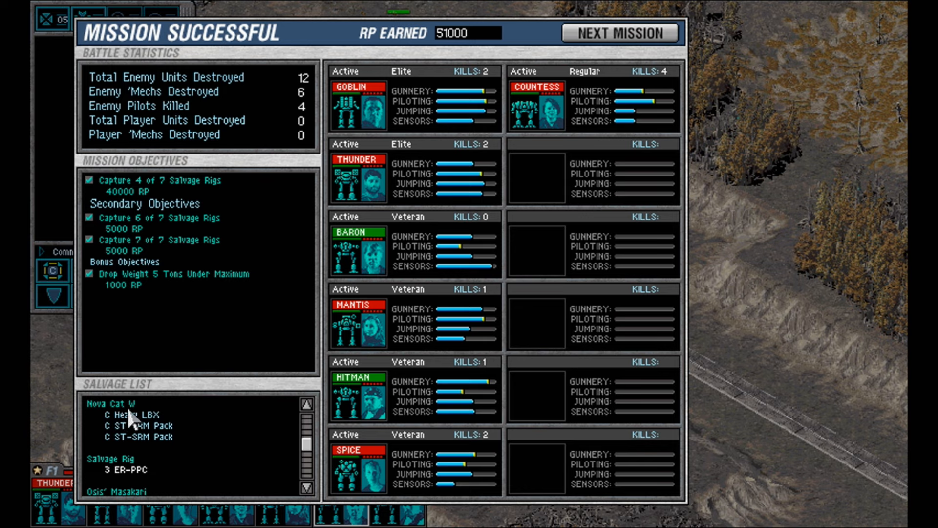
mouse_move(184, 435)
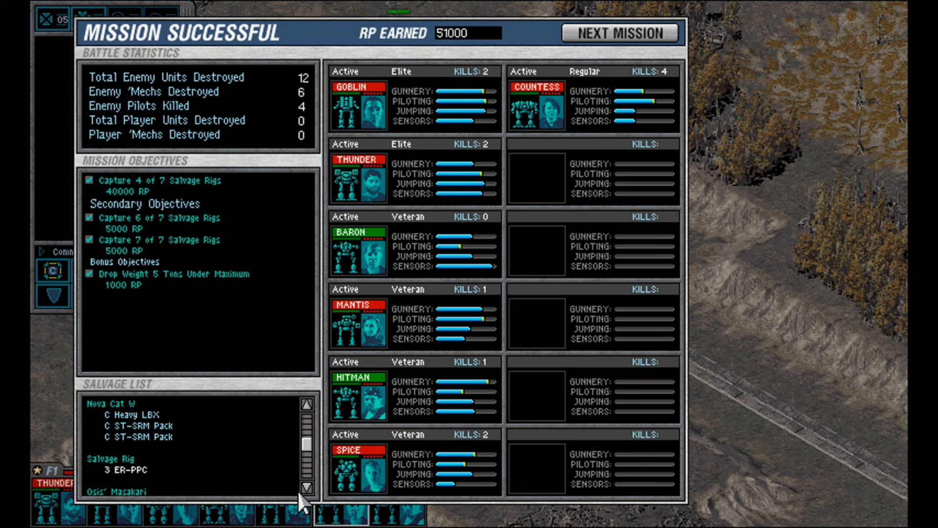
click(306, 488)
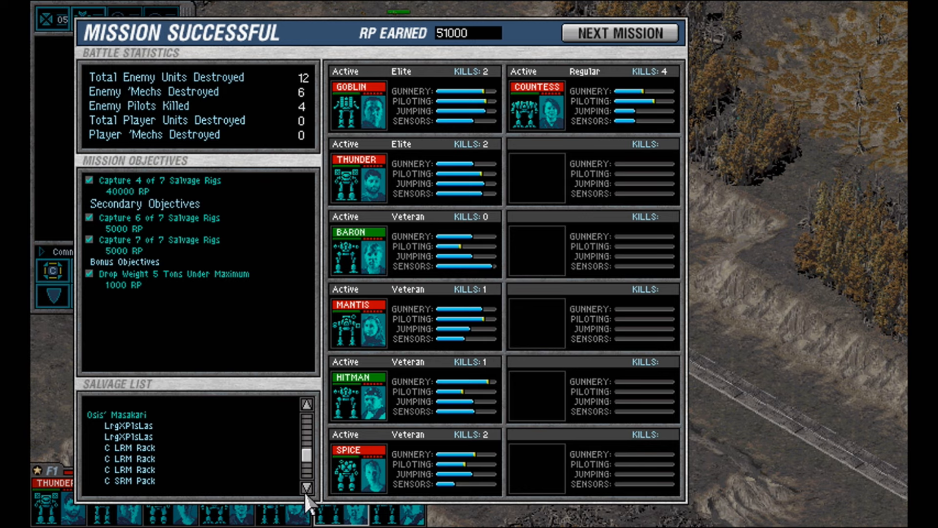
click(306, 488)
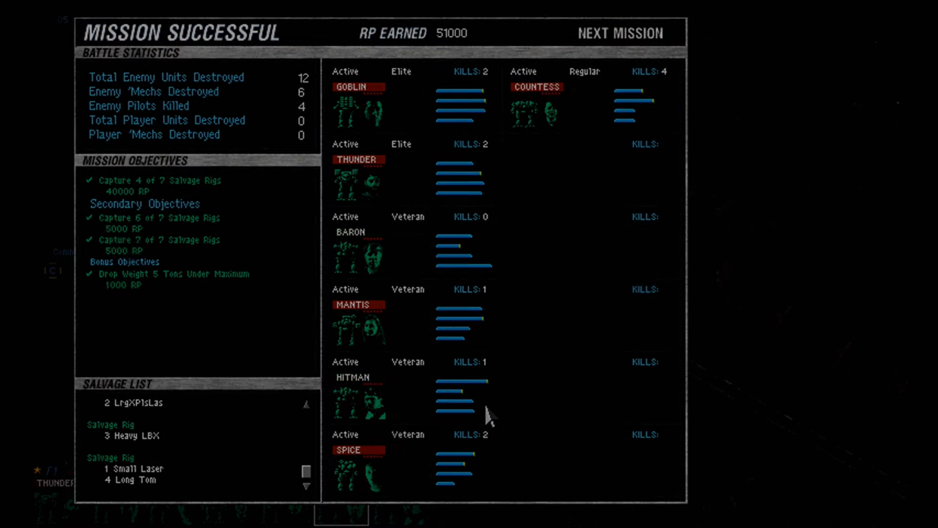
click(620, 33)
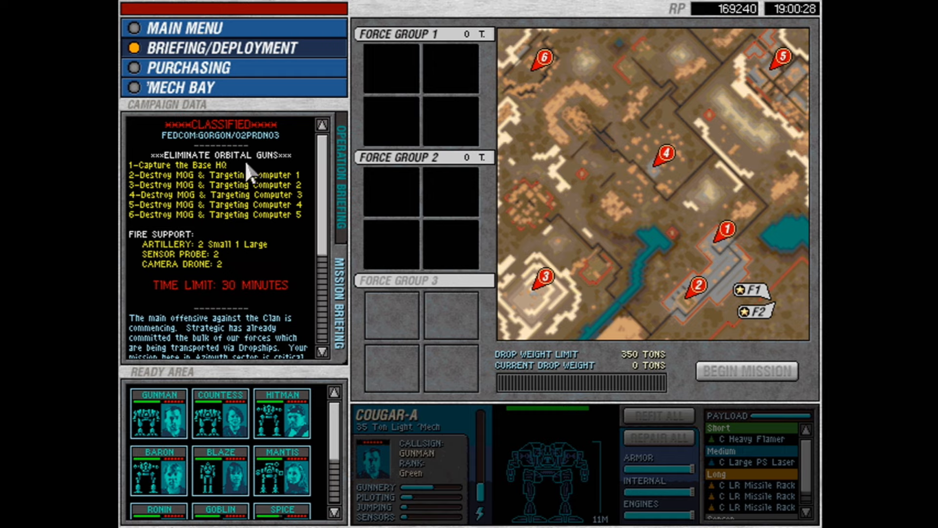
mouse_move(248, 174)
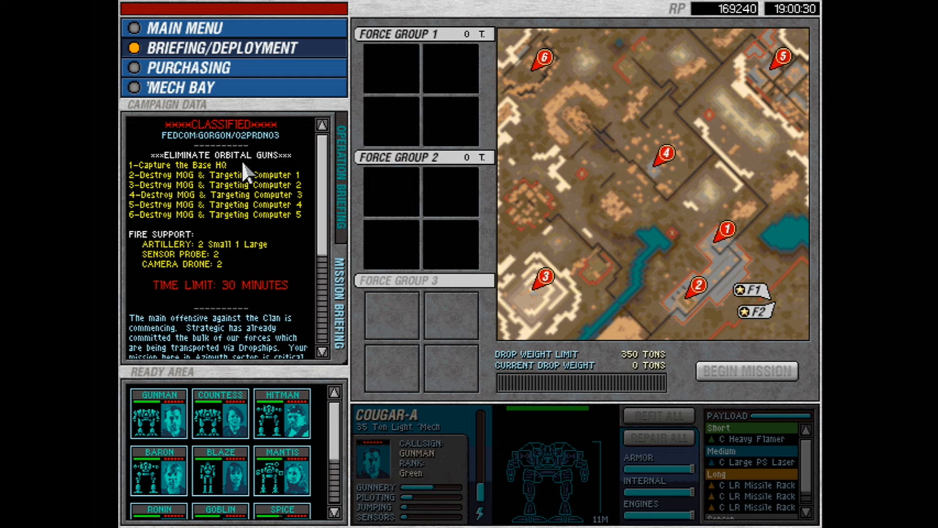
mouse_move(312, 205)
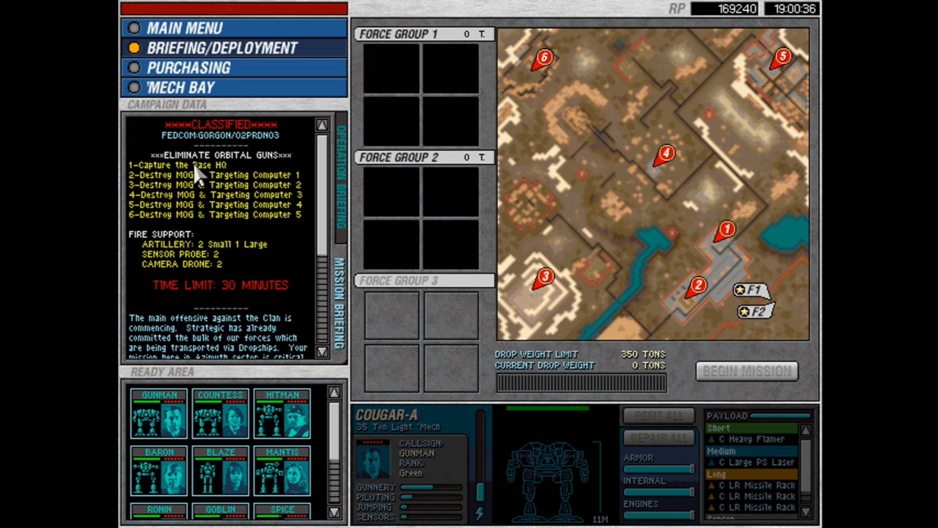
mouse_move(654, 290)
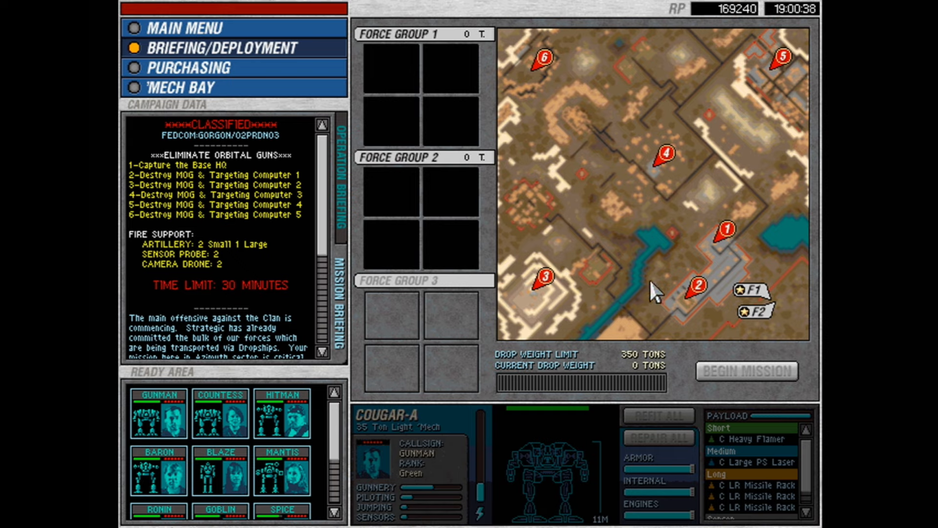
mouse_move(718, 251)
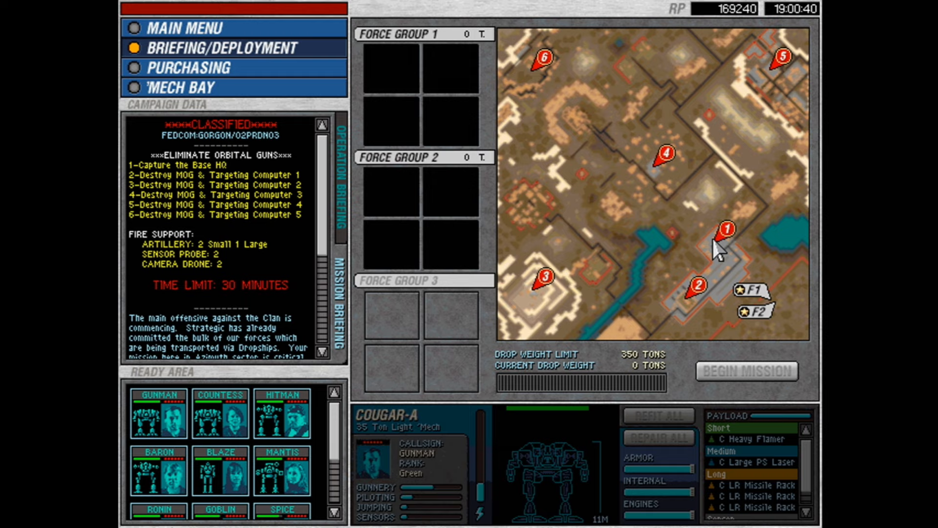
mouse_move(573, 320)
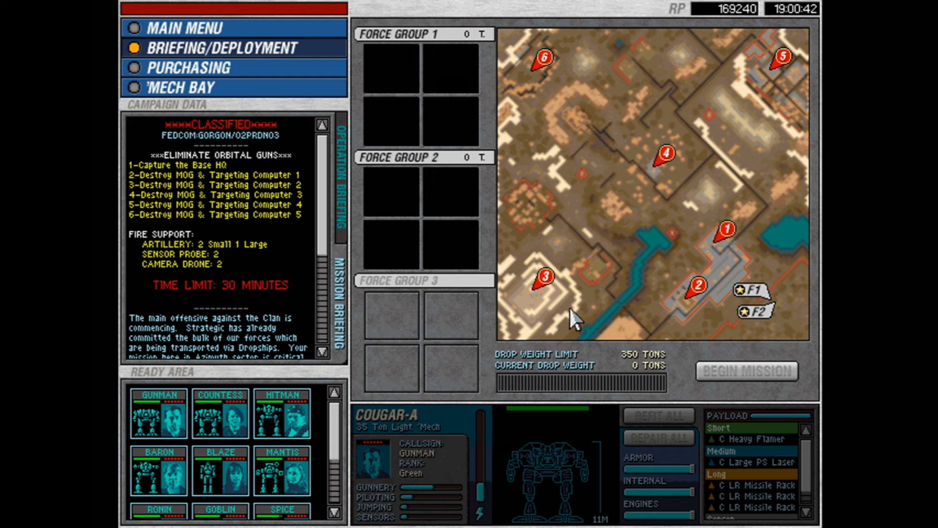
mouse_move(214, 231)
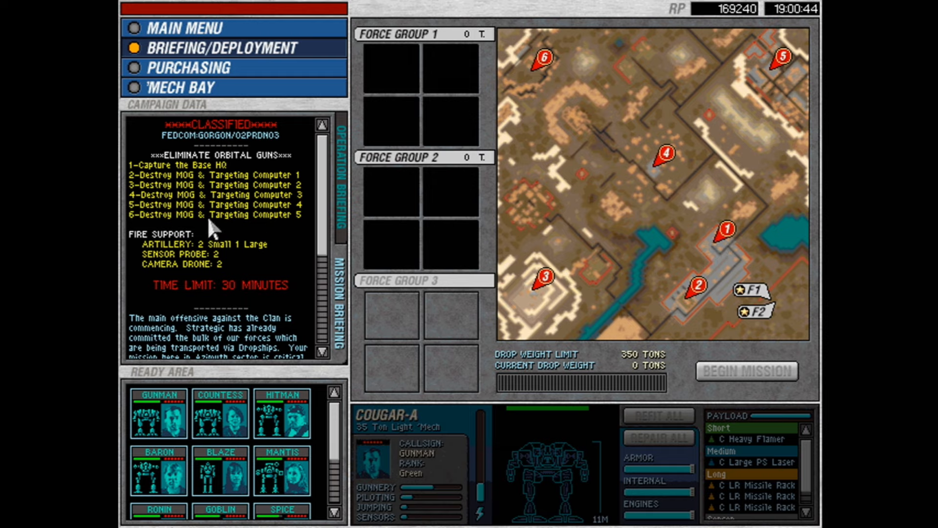
mouse_move(243, 305)
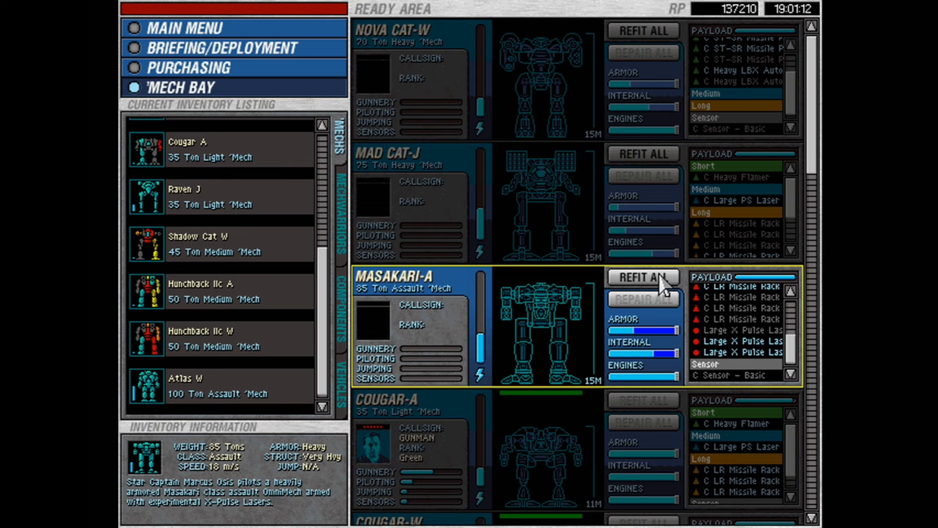
Refit all of the Masakari-A's components, agreeing to discard unreplaceable damaged parts.
click(644, 276)
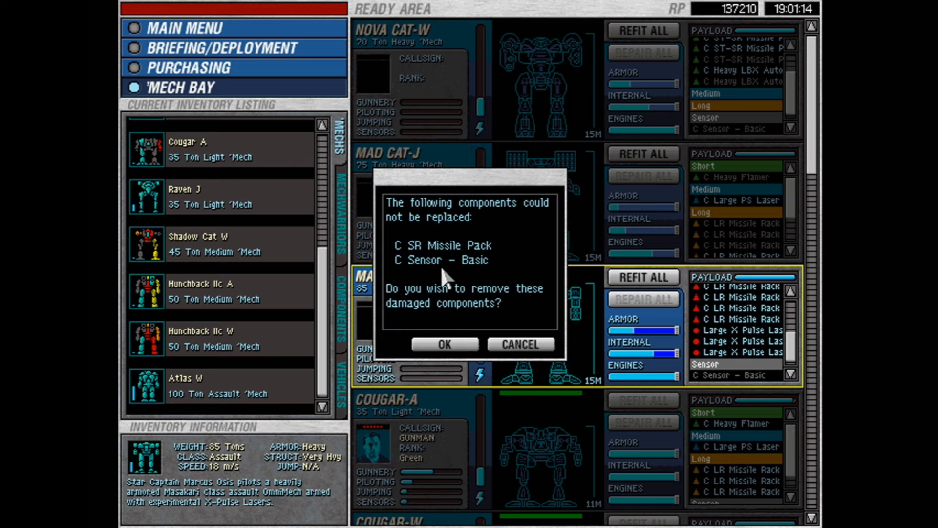
mouse_move(440, 260)
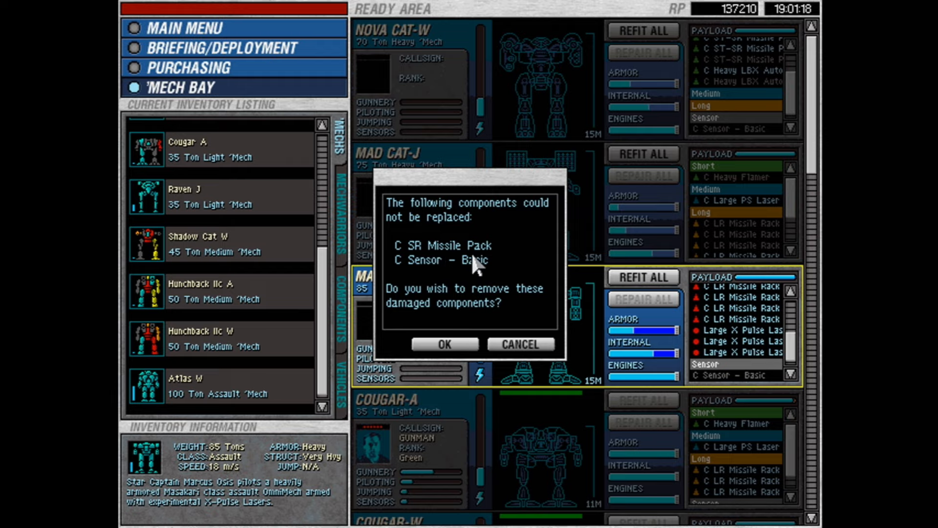
click(444, 344)
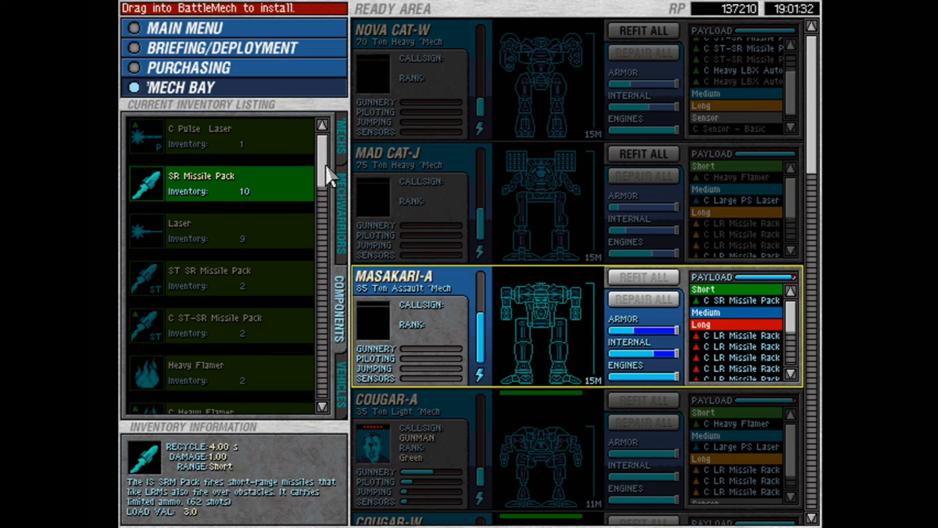
Refit the Mad Cat-J and Nova Cat-W, discarding the damaged basic sensor and other unreplaceable parts.
scroll(down, 3)
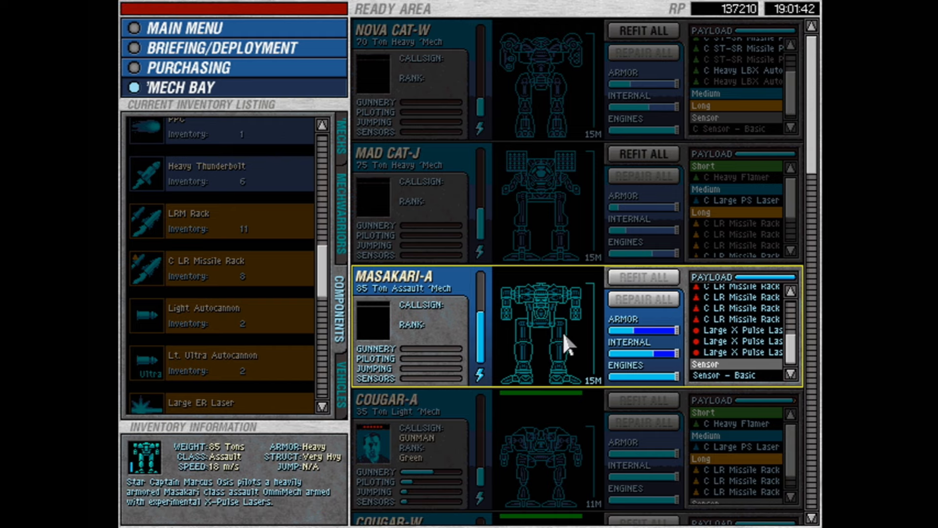
click(735, 200)
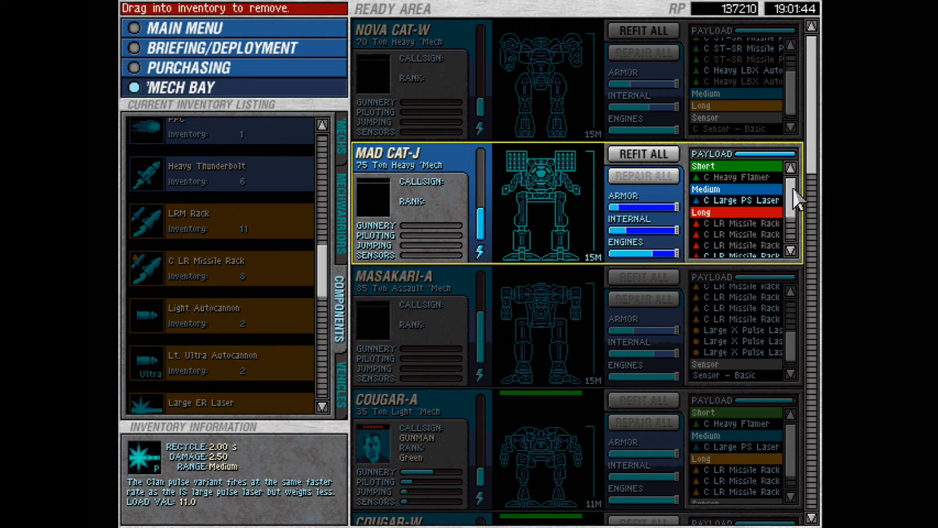
click(643, 154)
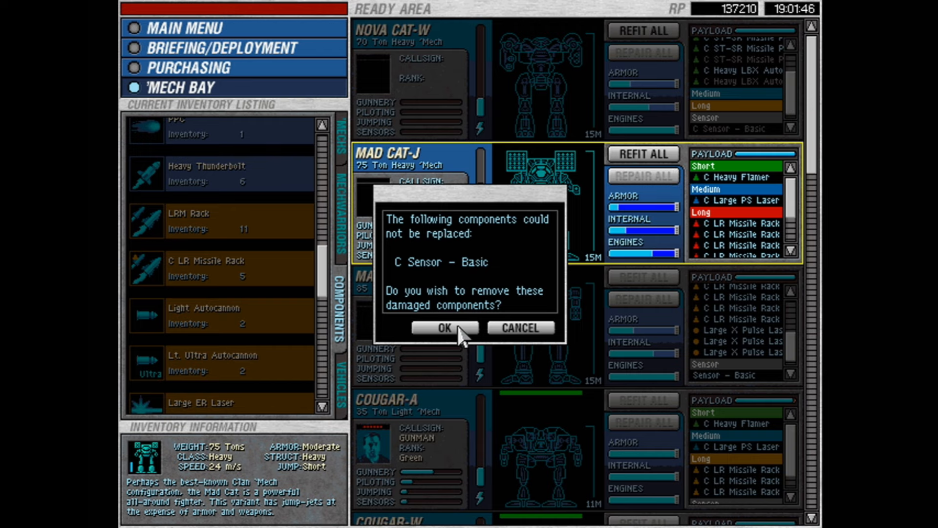
click(444, 327)
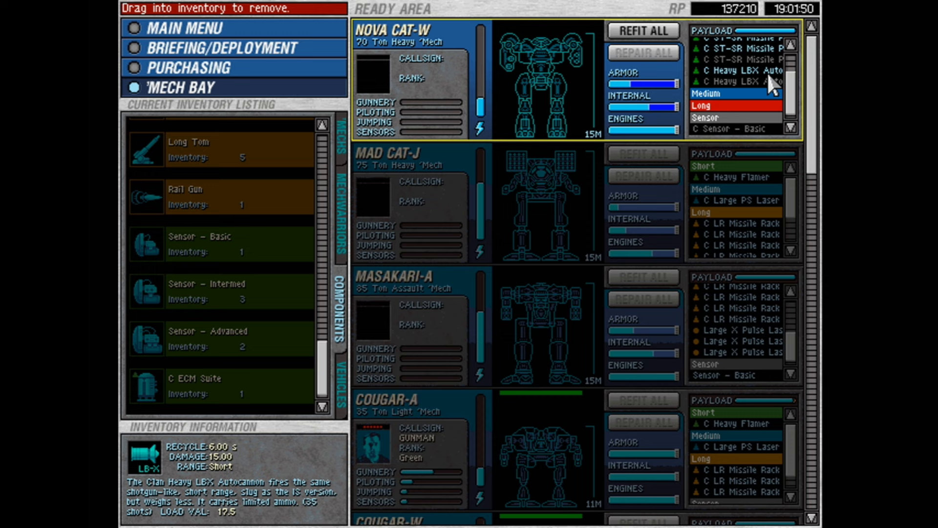
click(642, 30)
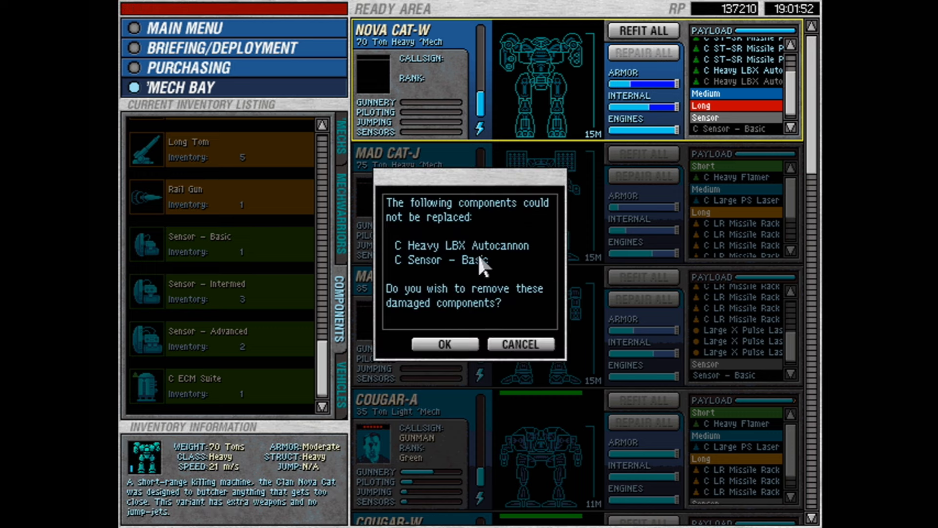
click(444, 344)
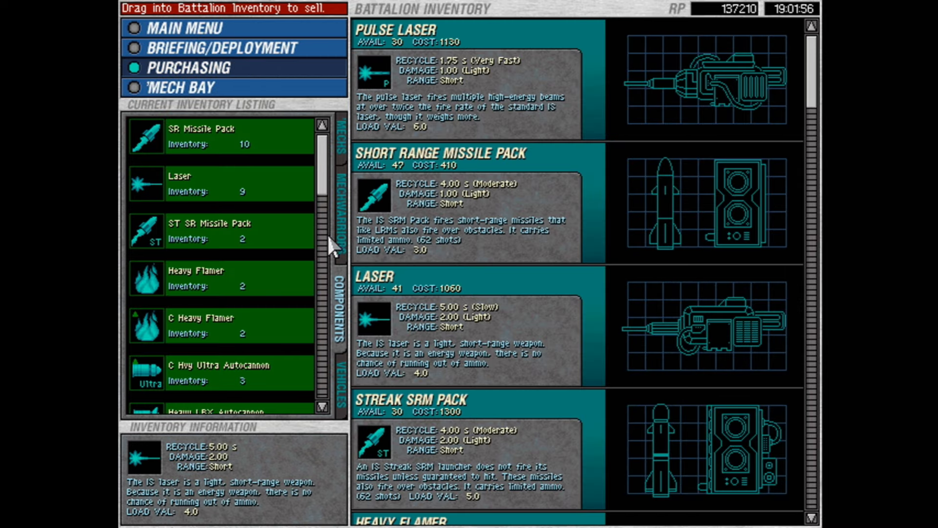
Raise the Basic Sensor quantity to 5 and accept the 5,000 RP purchase.
scroll(down, 3)
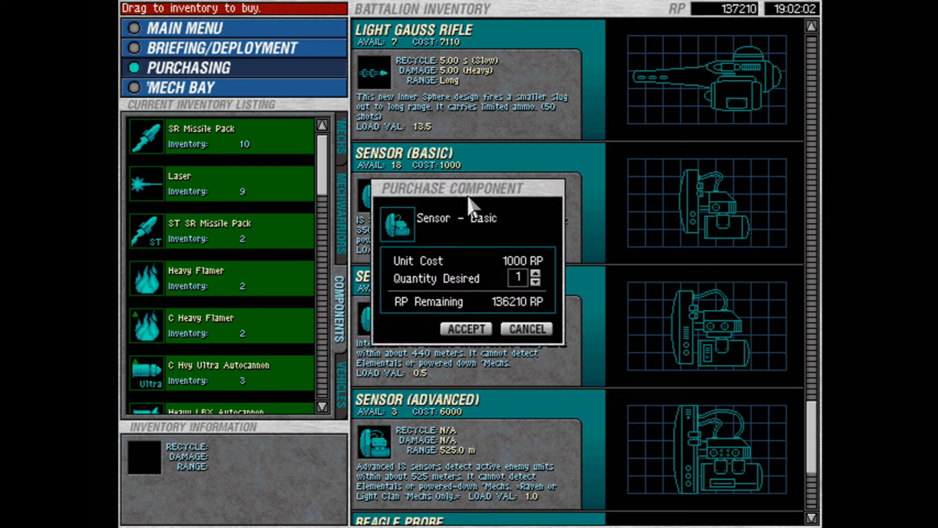
click(535, 274)
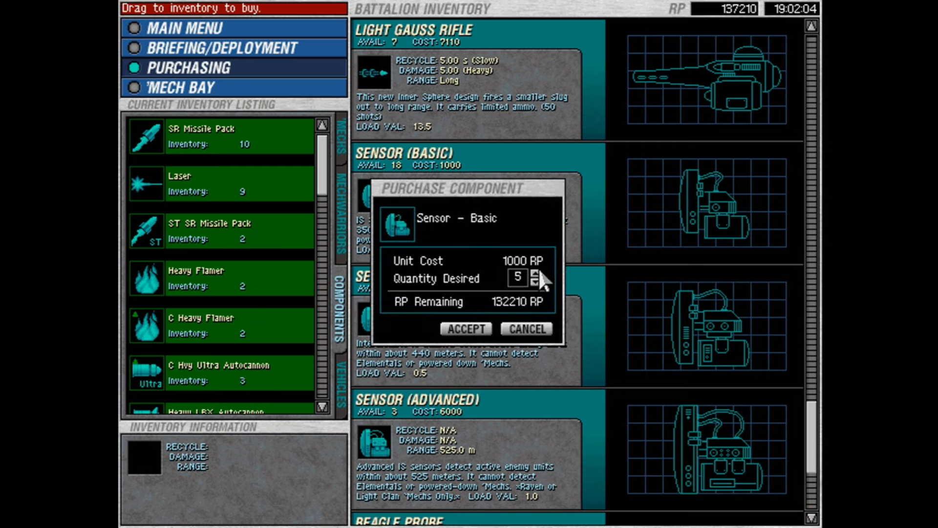
click(466, 329)
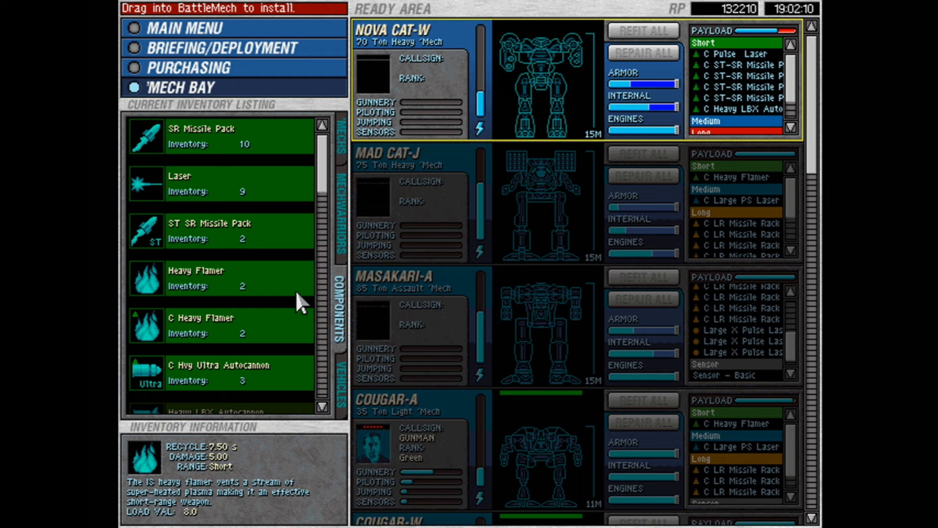
Remove one Clan Streak SRM pack from the Nova Cat-W and add Large X Pulse Lasers.
scroll(down, 3)
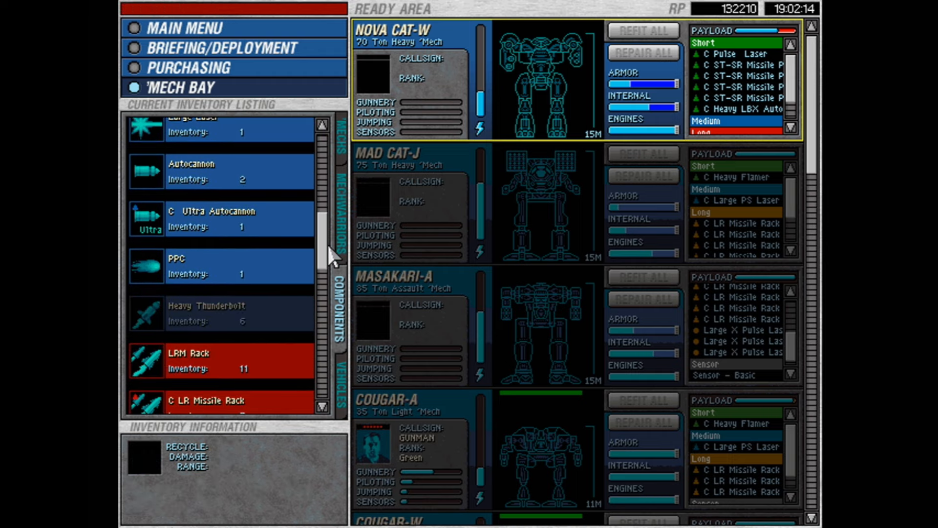
click(216, 218)
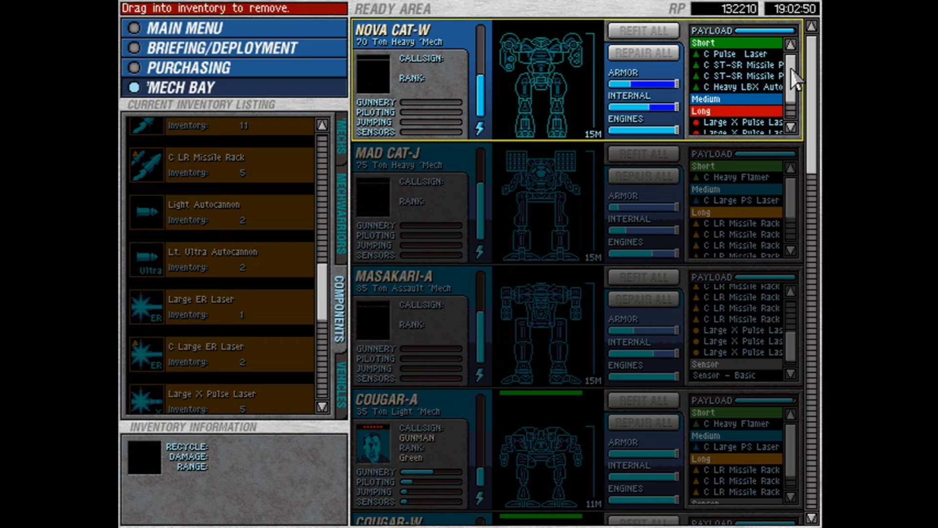
mouse_move(808, 99)
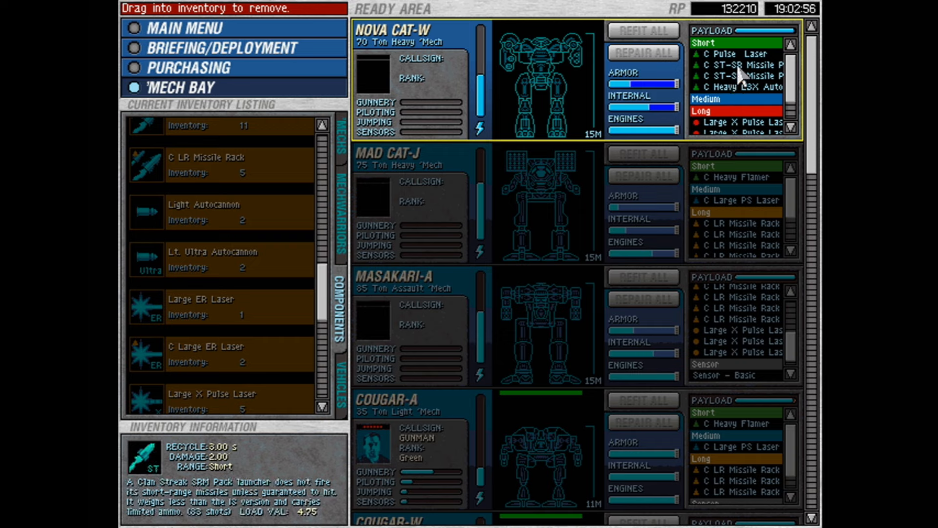
mouse_move(741, 87)
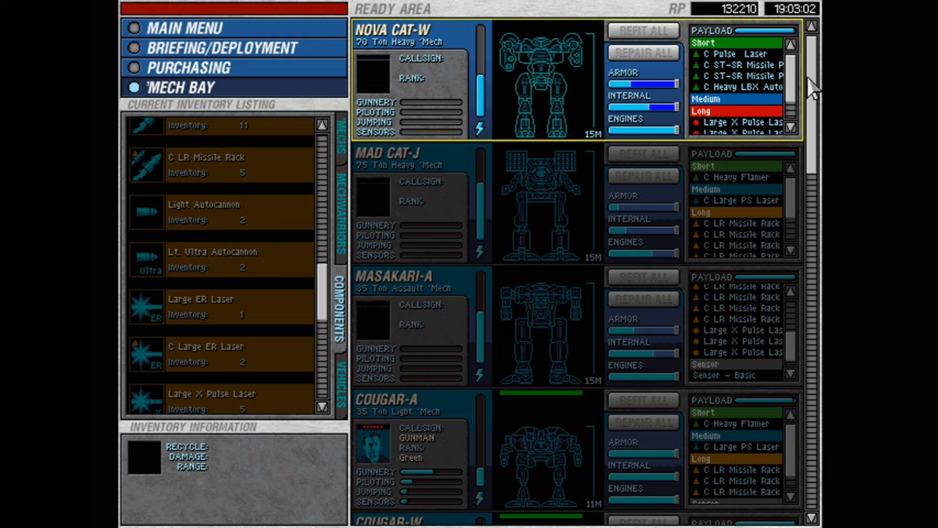
click(407, 152)
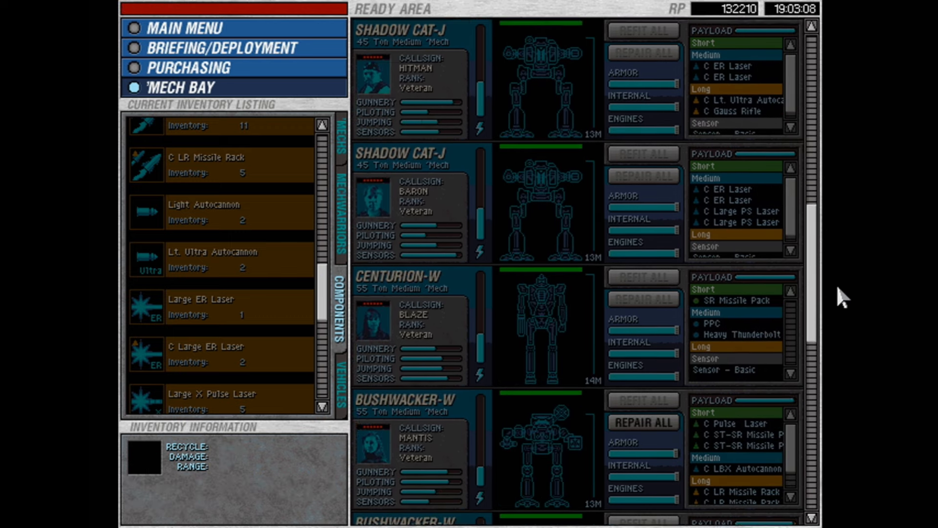
Switch to the Briefing/Deployment screen, with 131,210 RP and all force groups empty.
scroll(down, 3)
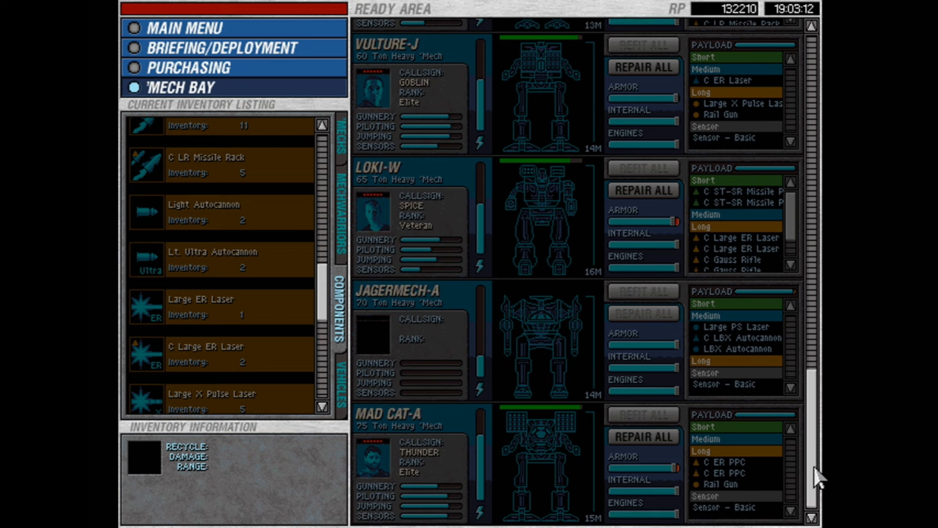
click(643, 437)
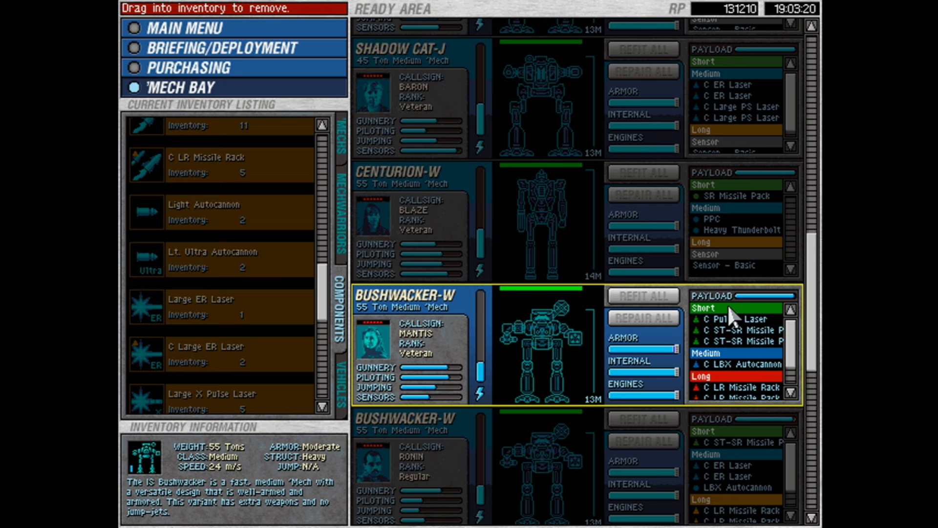
scroll(down, 3)
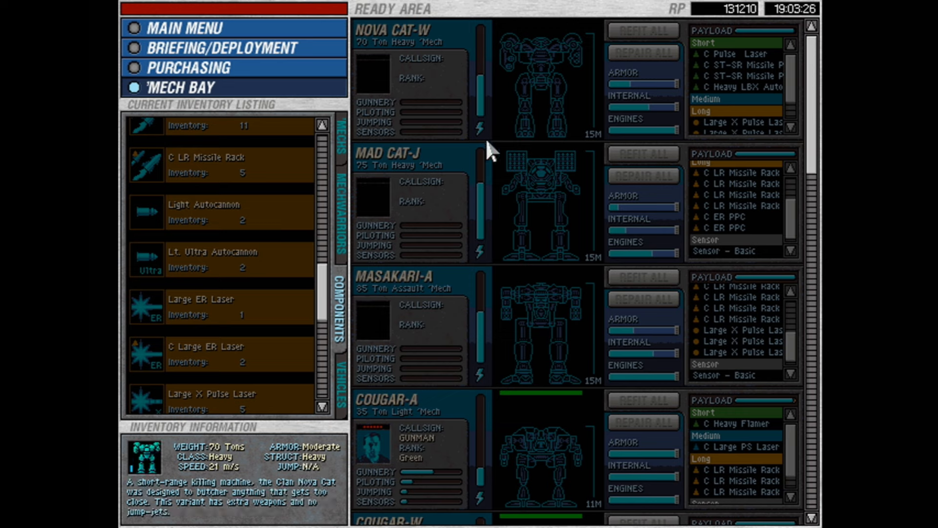
mouse_move(509, 203)
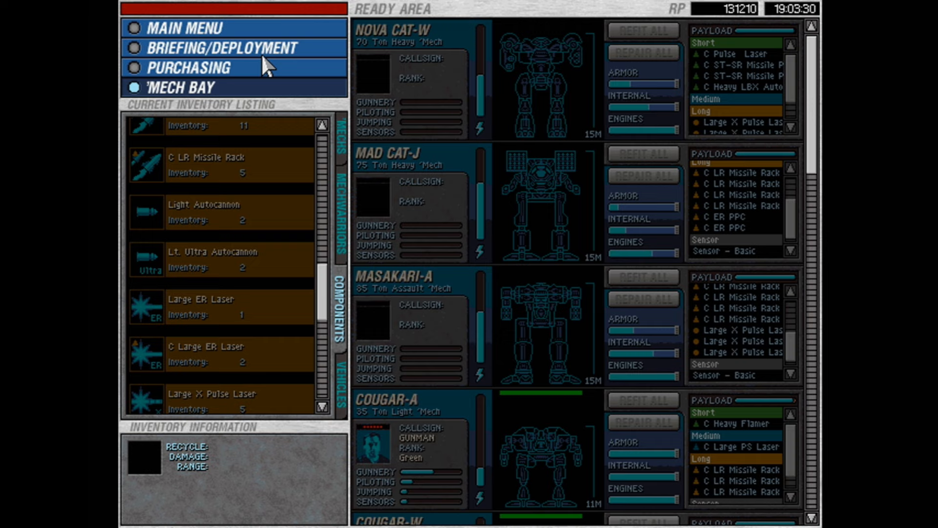
click(221, 48)
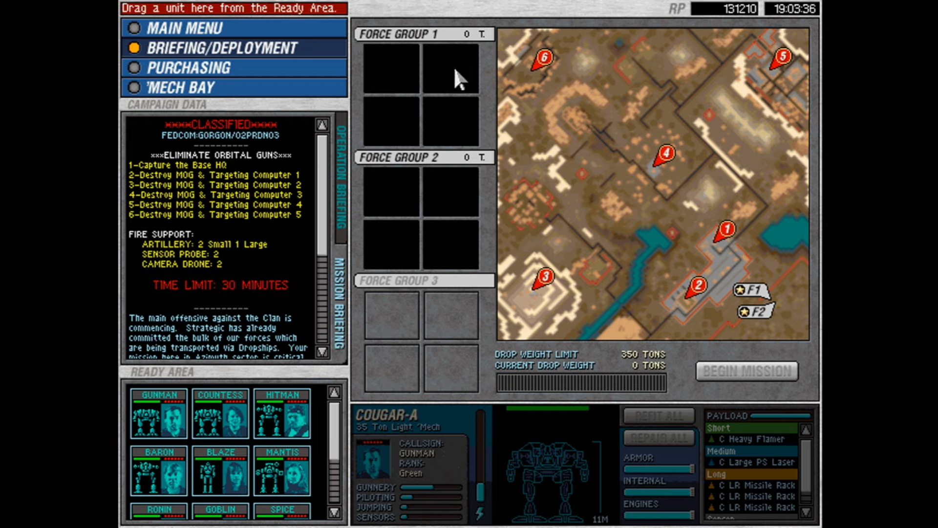
mouse_move(387, 273)
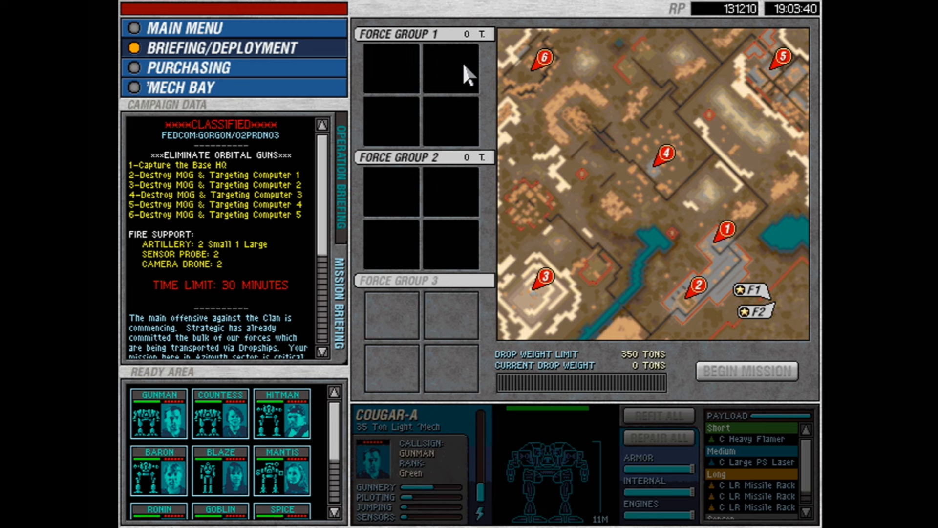
mouse_move(268, 307)
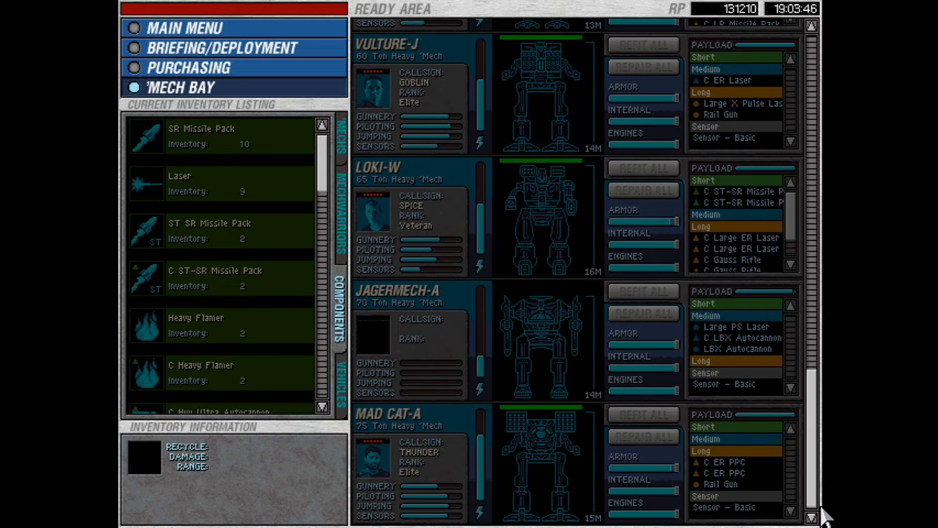
Review the Mad Cat-A and Vulture-J, drop the Jagermech-A, and pilot the Shadow Cat-Js with Siren and Rooster.
click(722, 484)
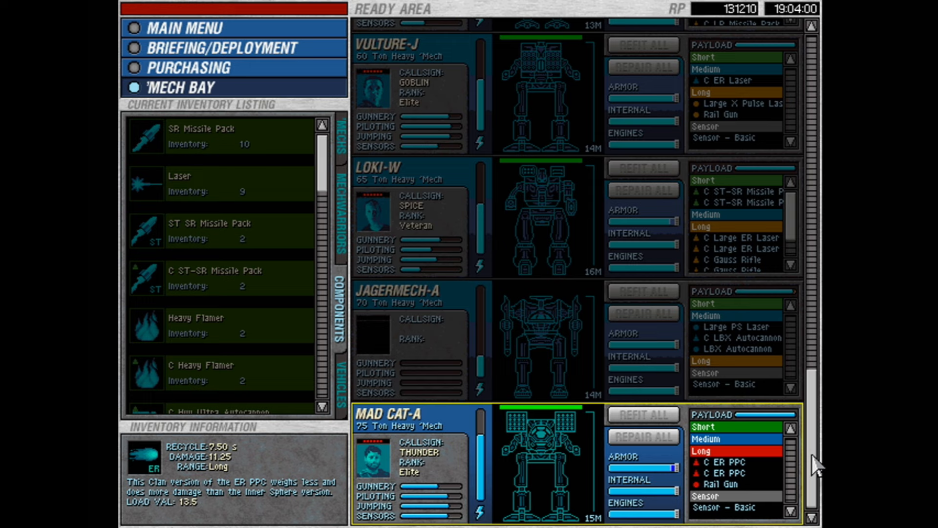
scroll(down, 3)
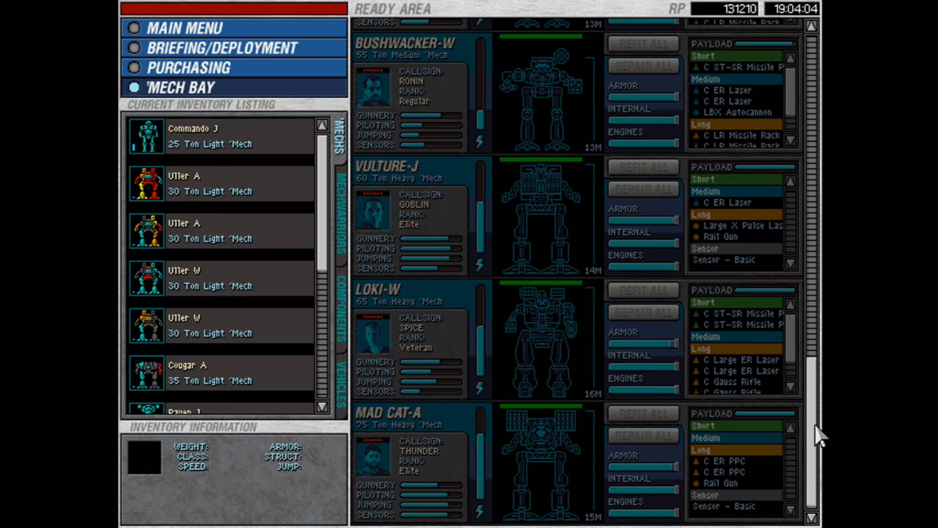
click(419, 216)
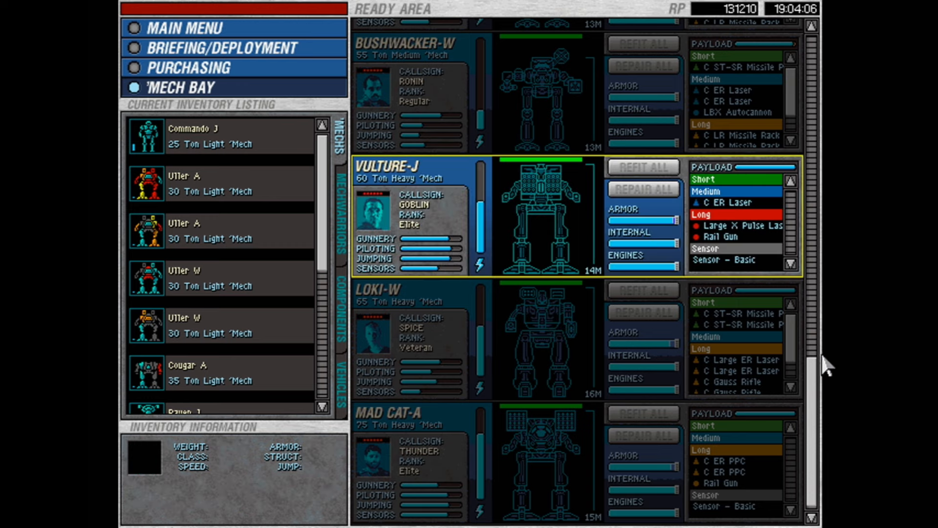
scroll(down, 3)
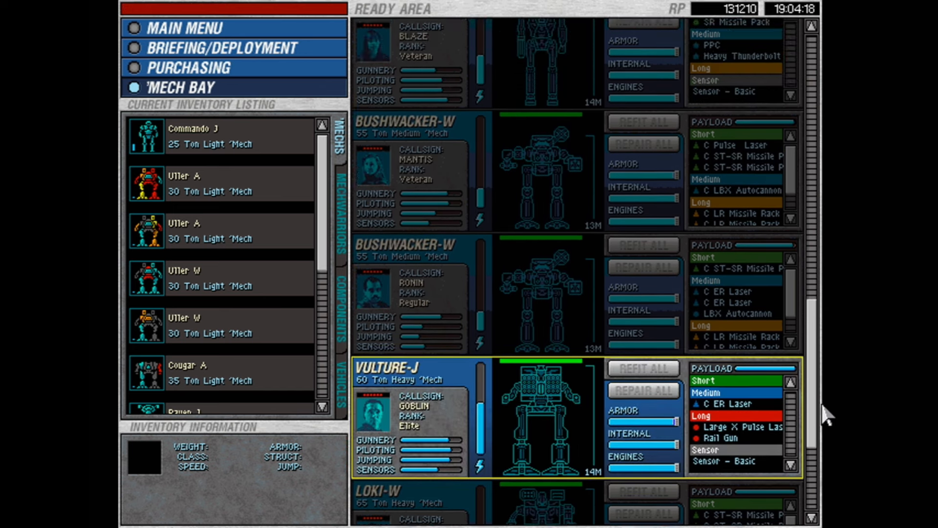
scroll(down, 3)
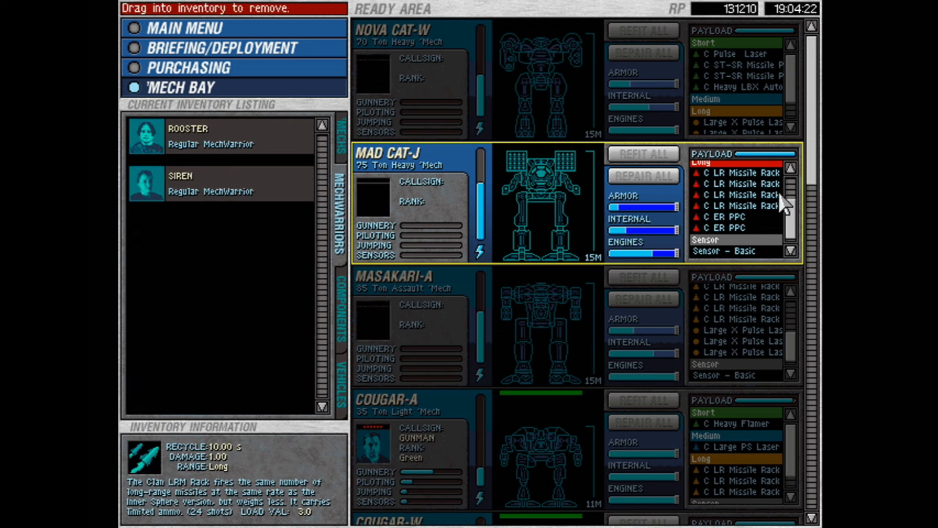
scroll(down, 3)
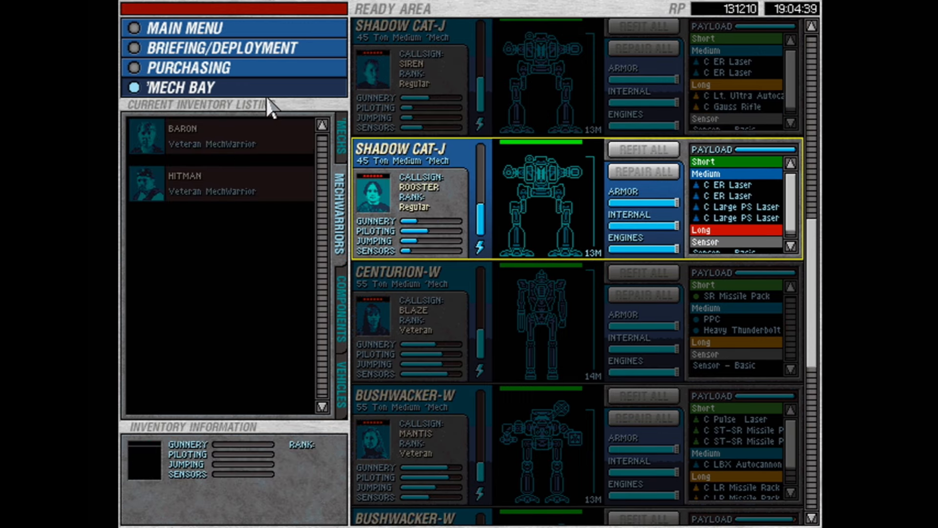
Browse the hireable mechwarriors Isis, Skater, Fiend and Gator, then go back to the Mech Bay.
click(181, 67)
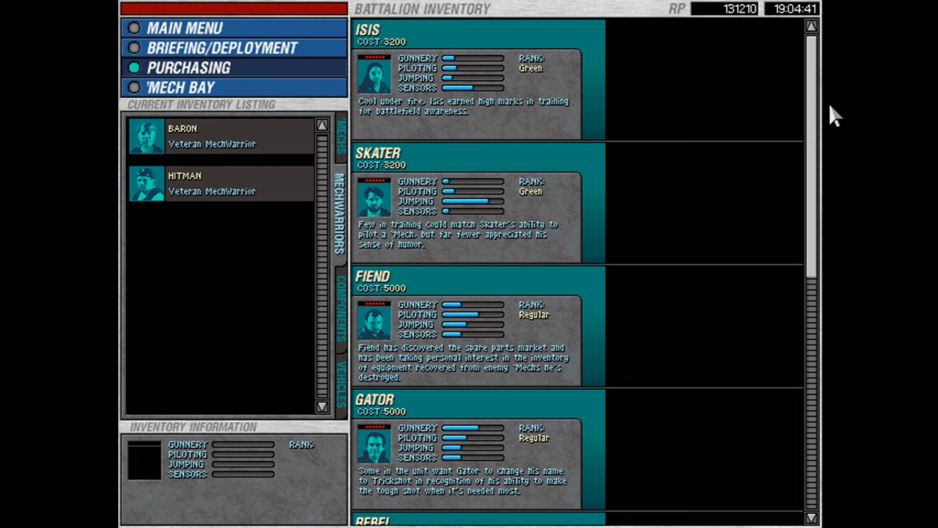
scroll(down, 3)
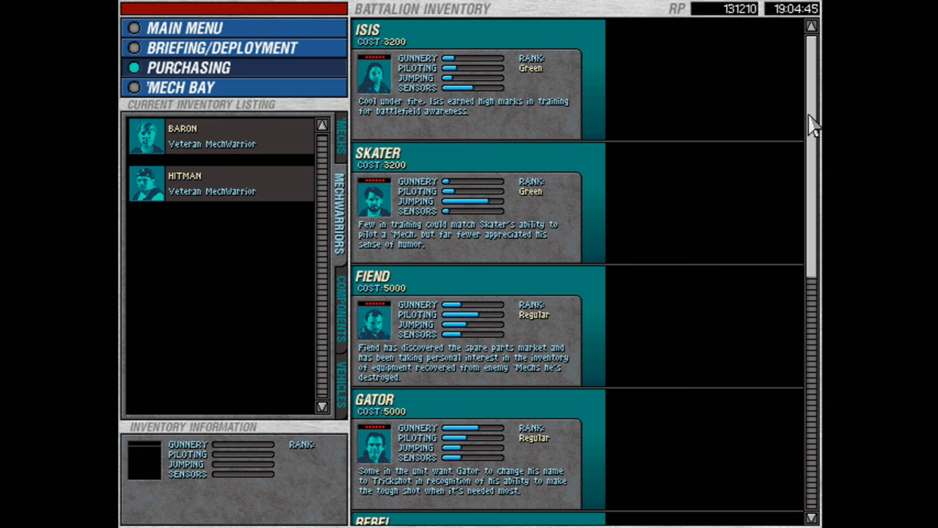
mouse_move(256, 54)
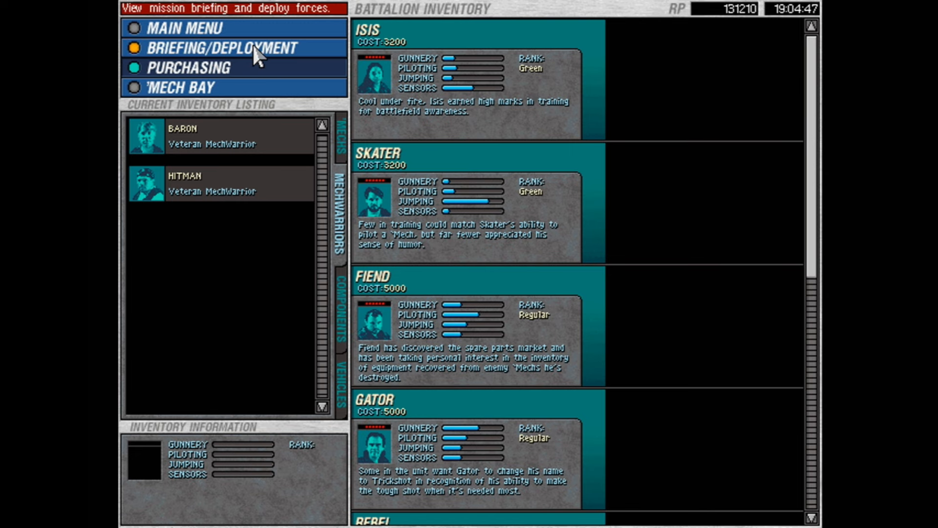
click(180, 88)
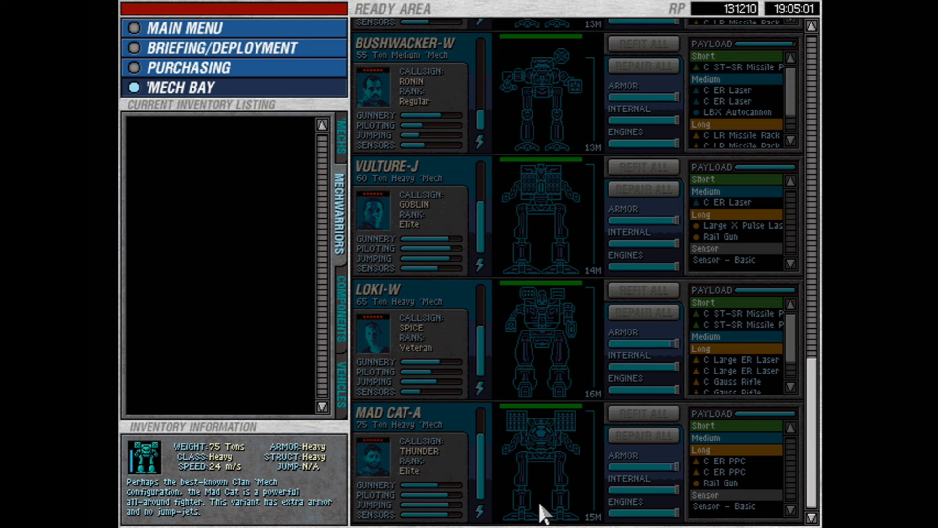
Pilot the Masakari-A with Goblin, a Vulture-J with Mantis, and a Bushwacker-W with Countess.
click(533, 225)
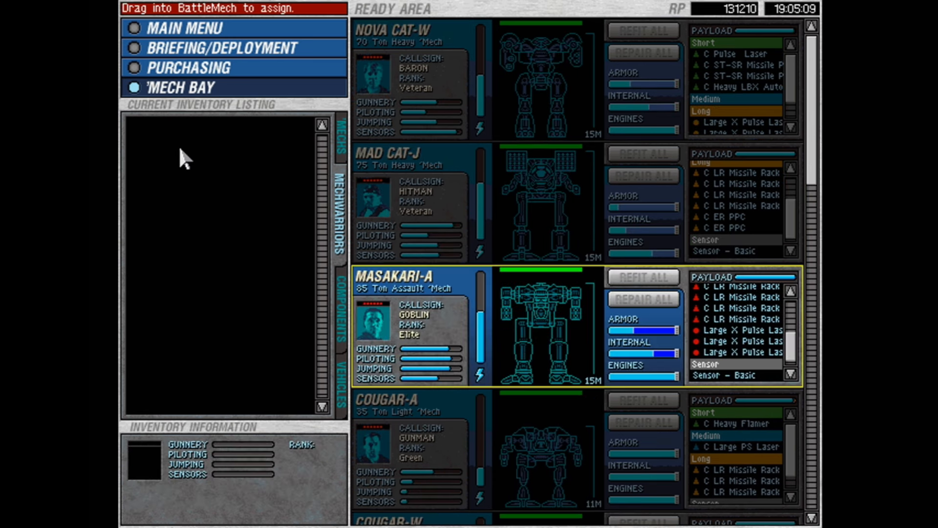
scroll(down, 3)
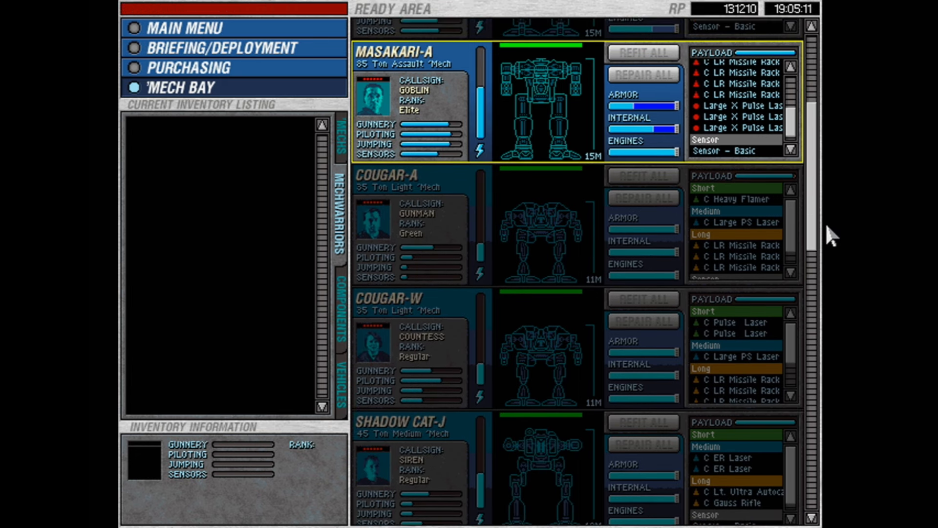
scroll(down, 3)
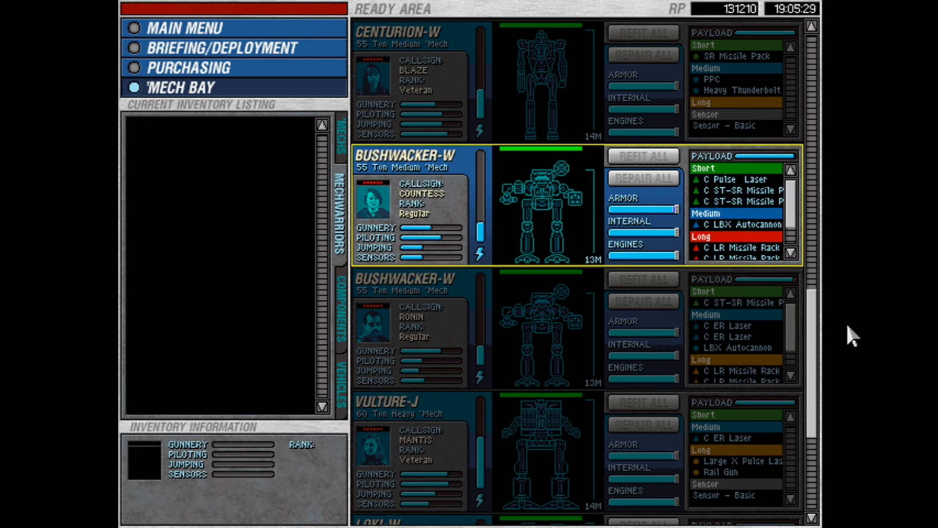
scroll(down, 3)
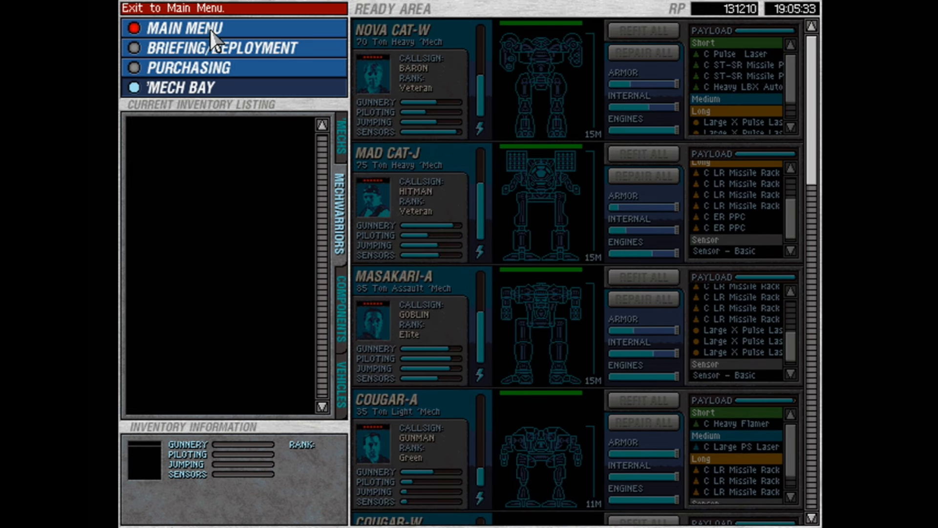
Deploy Hitman, Mantis, Siren and Rooster to Force Group 1, and Countess and Ronin to Group 2.
click(222, 48)
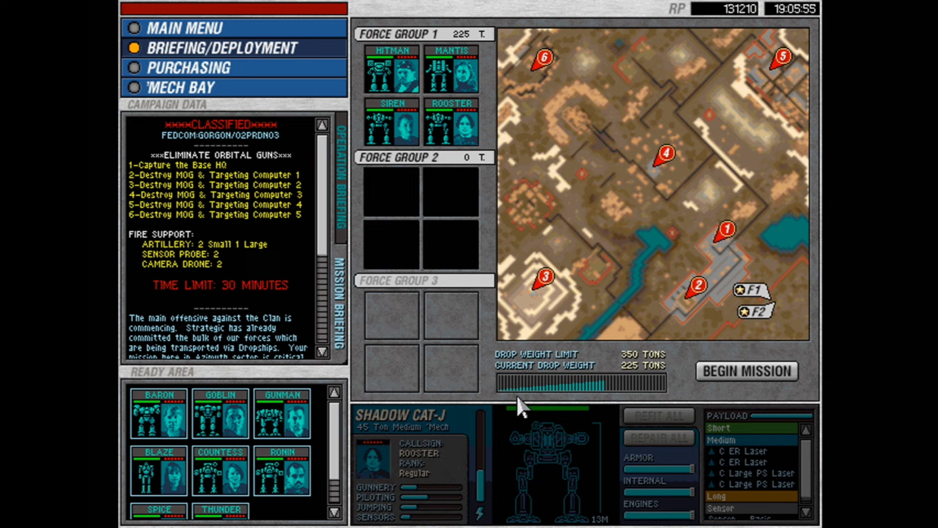
mouse_move(637, 386)
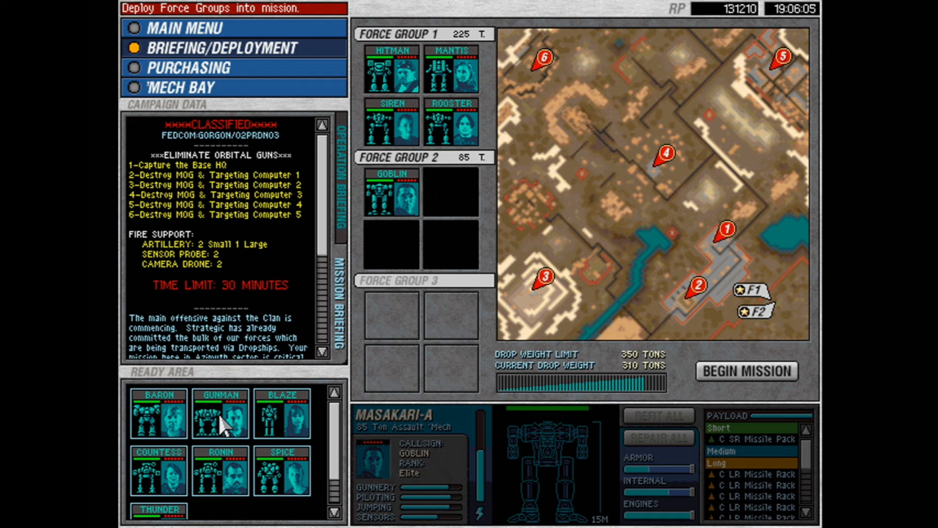
mouse_move(290, 487)
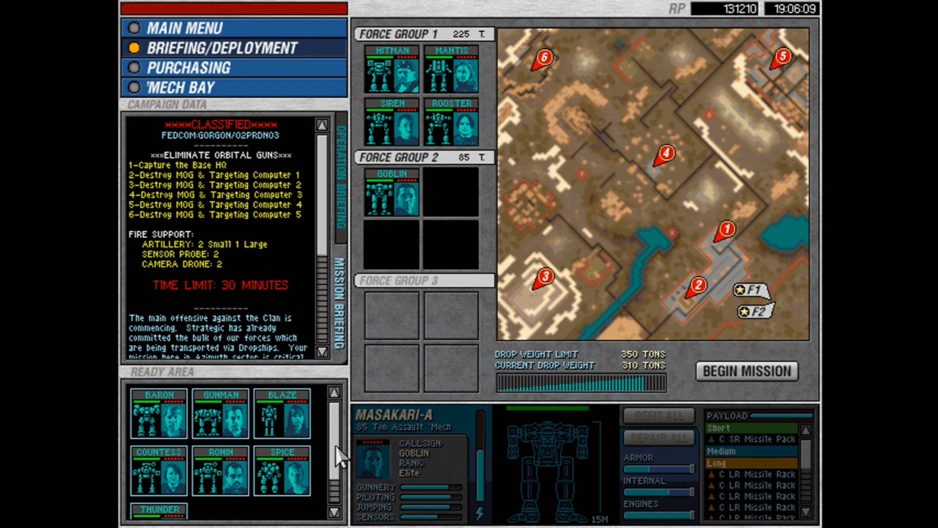
click(219, 413)
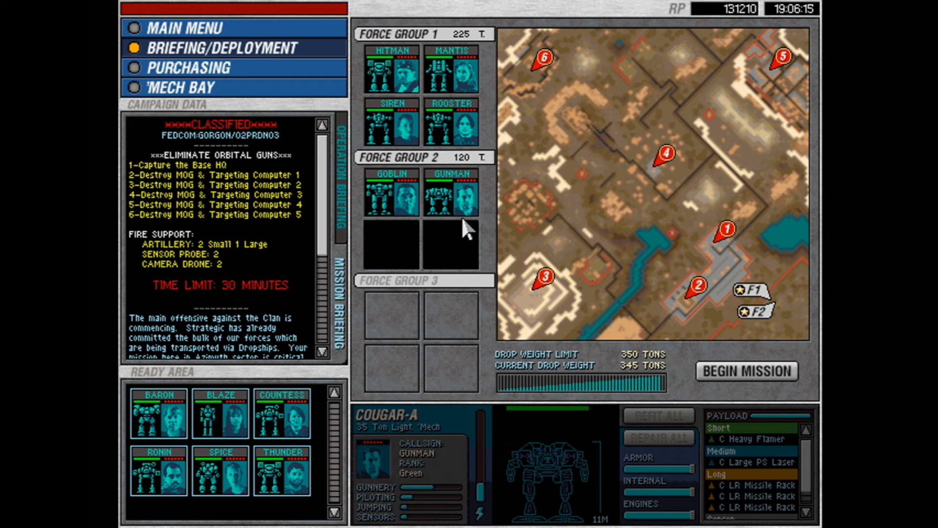
mouse_move(394, 233)
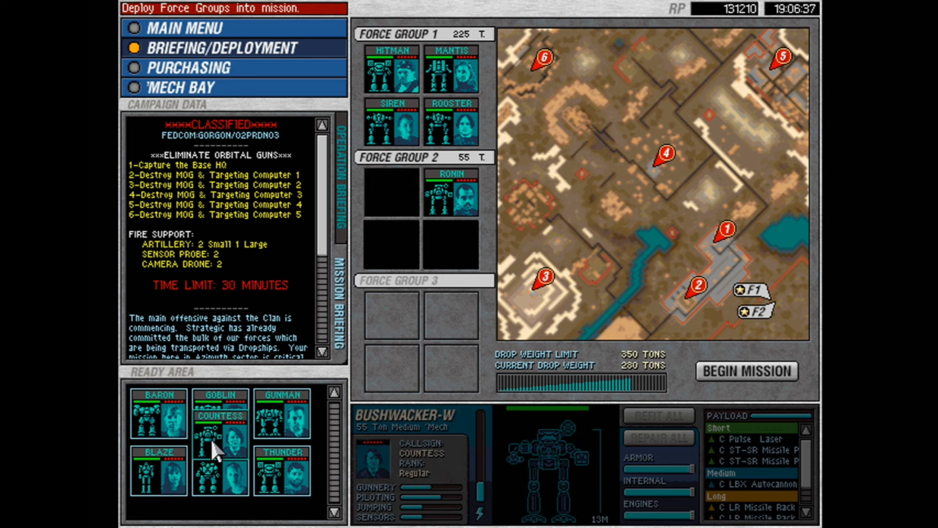
drag(220, 419, 391, 198)
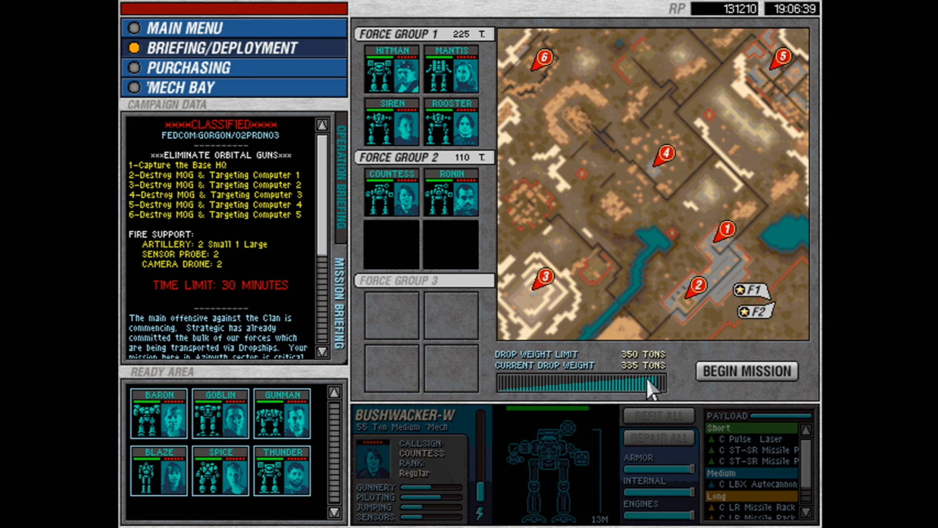
click(393, 70)
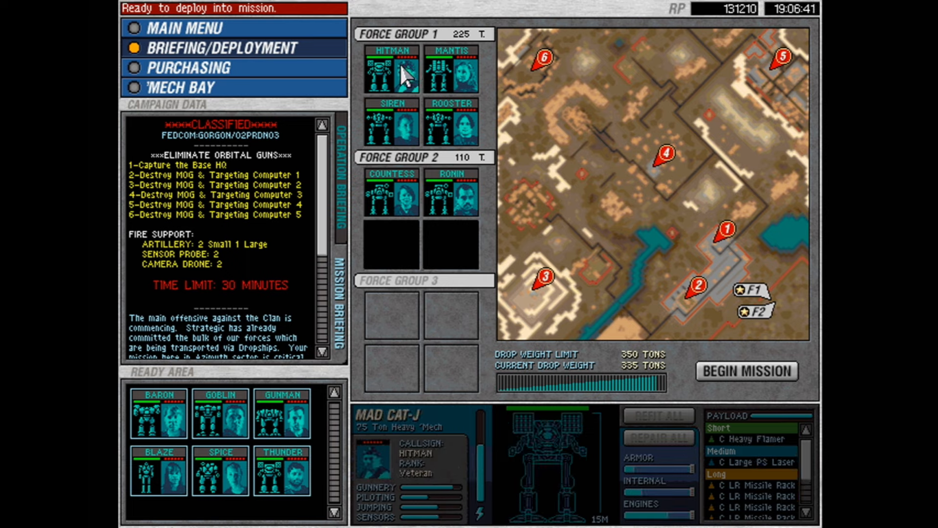